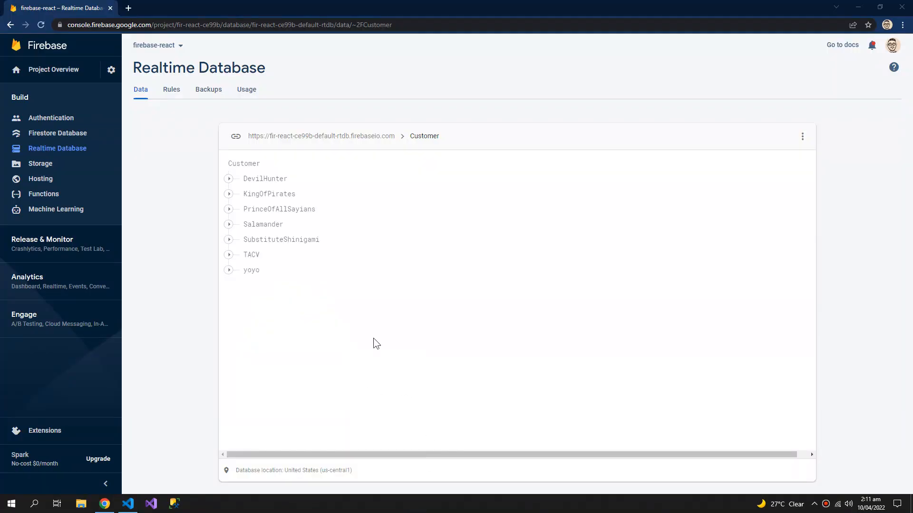
mouse_move(366, 365)
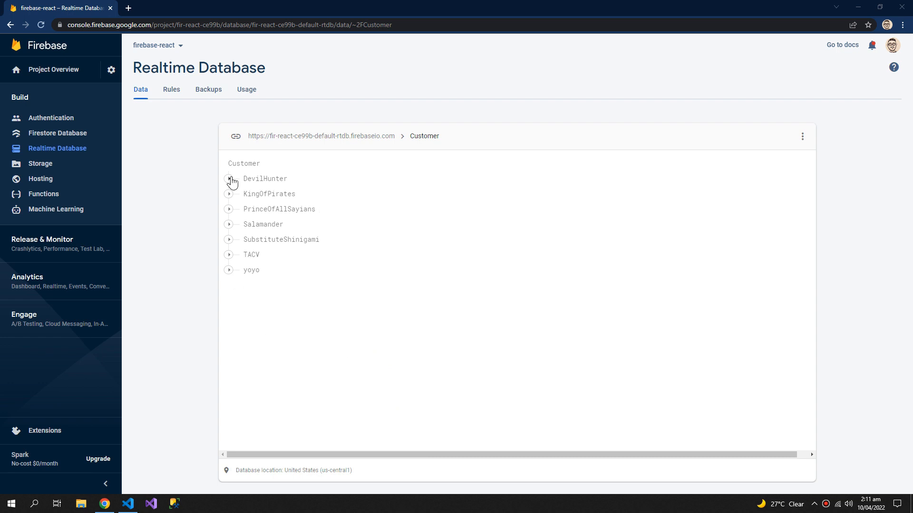
- Expand the DevilHunter and KingOfPirates Customer records to show name, phone and birth date
click(228, 179)
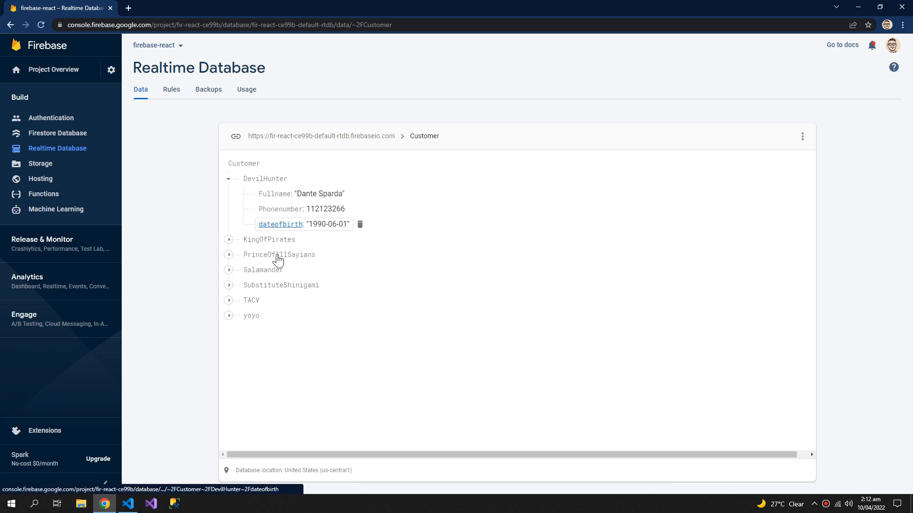
click(229, 239)
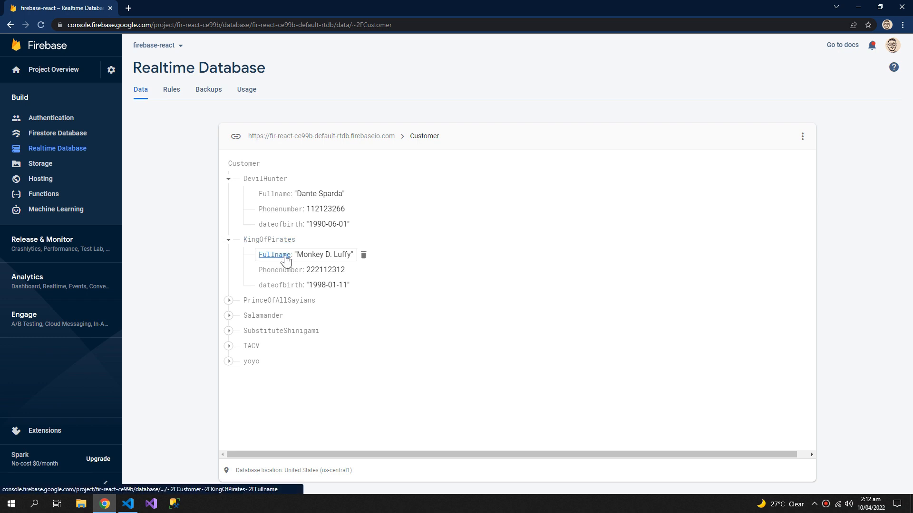
mouse_move(806, 22)
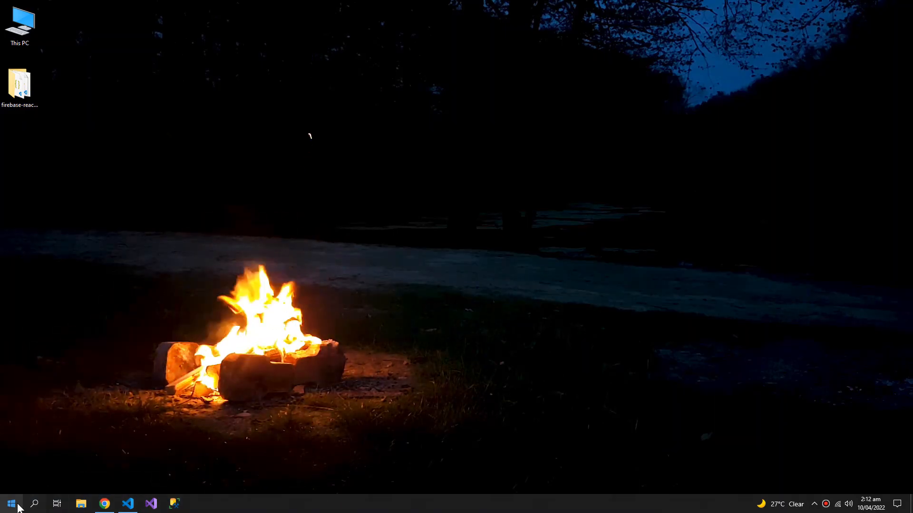
- Review the StartFirebase code in firebaseConfig/index.js, then collapse the firebaseConfig and crud folders
click(151, 504)
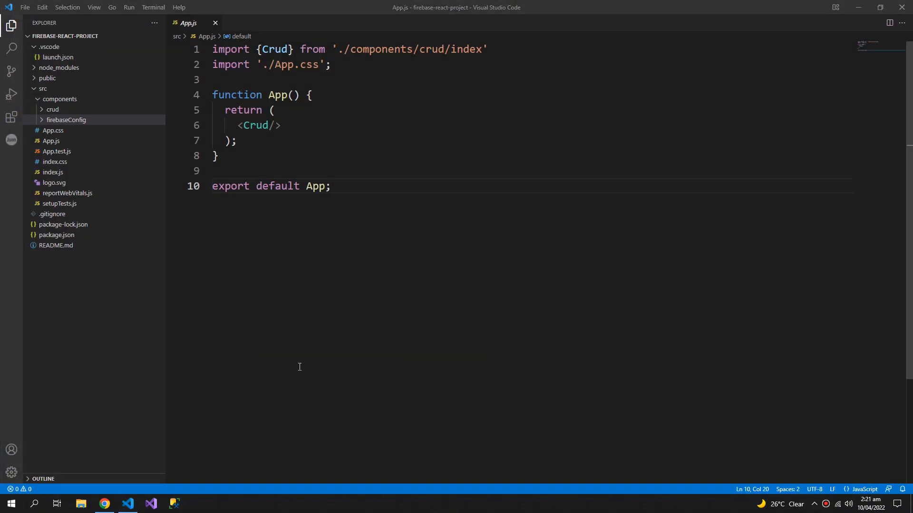
click(65, 119)
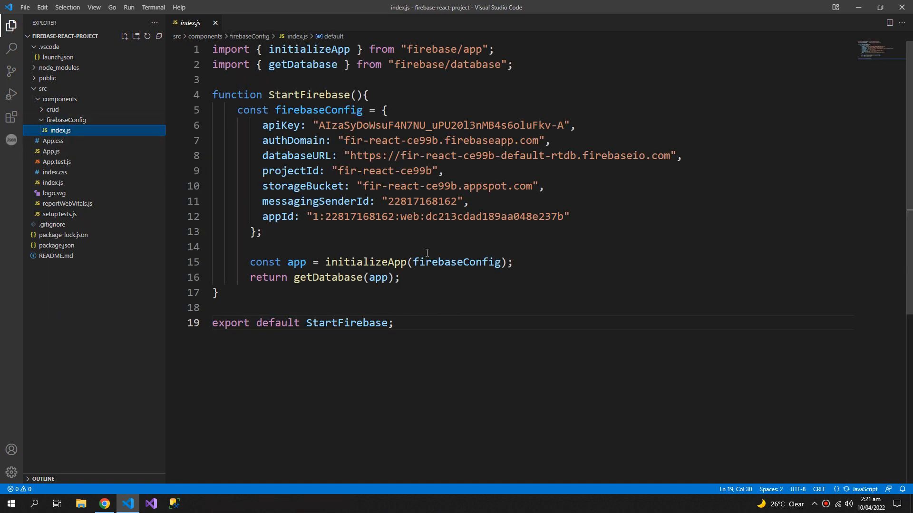
click(65, 120)
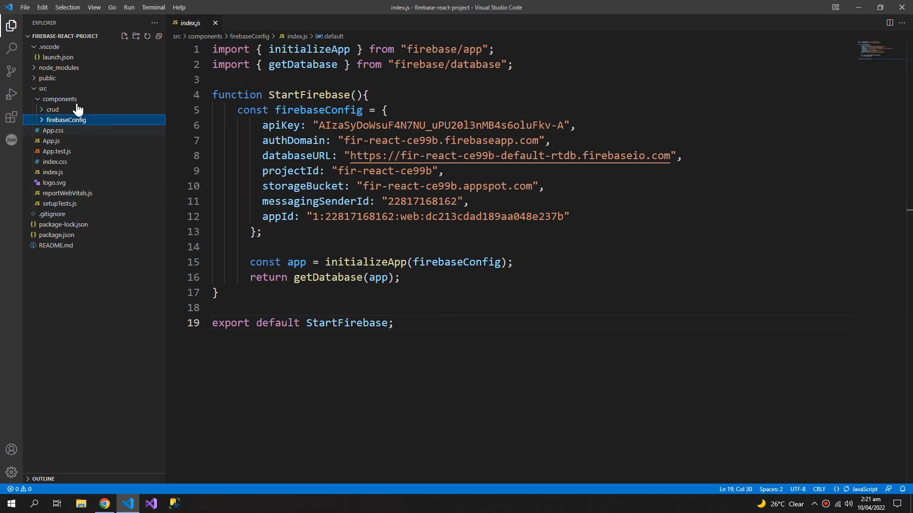
click(52, 109)
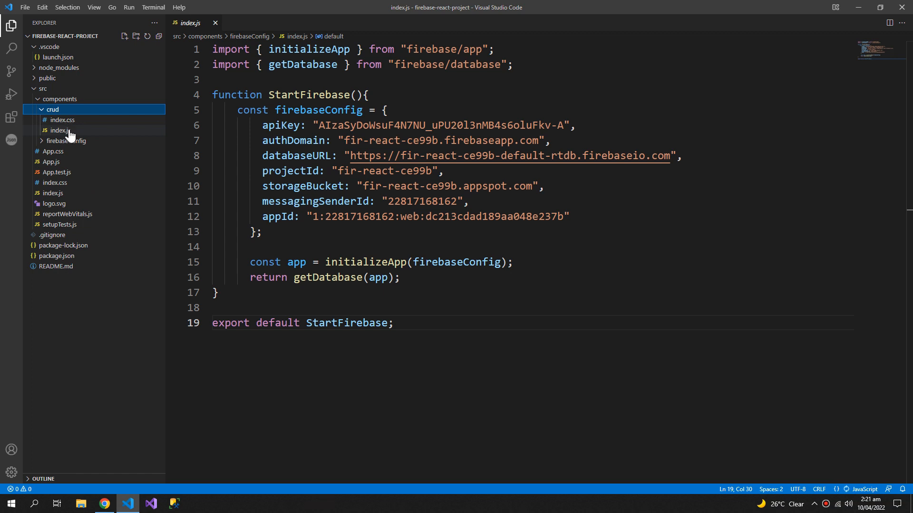
click(60, 130)
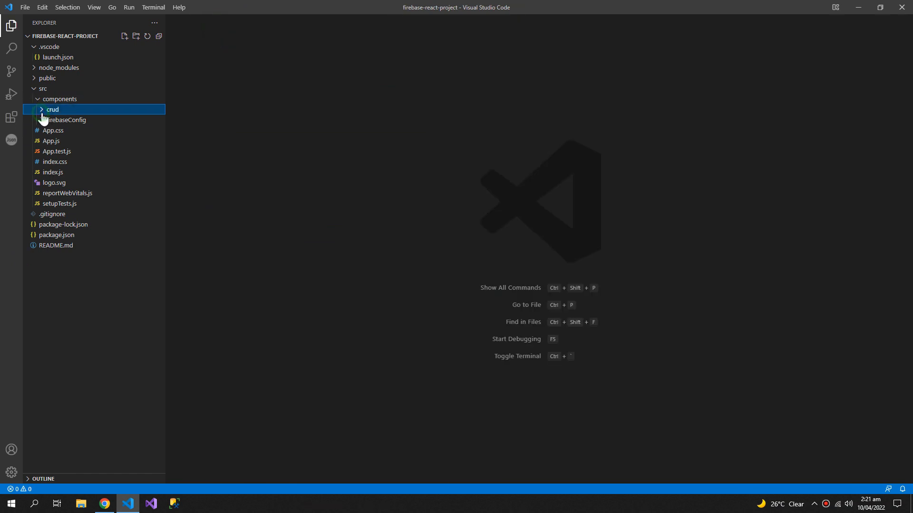
- Add a realtimeData folder under components containing an empty index.js
right_click(52, 109)
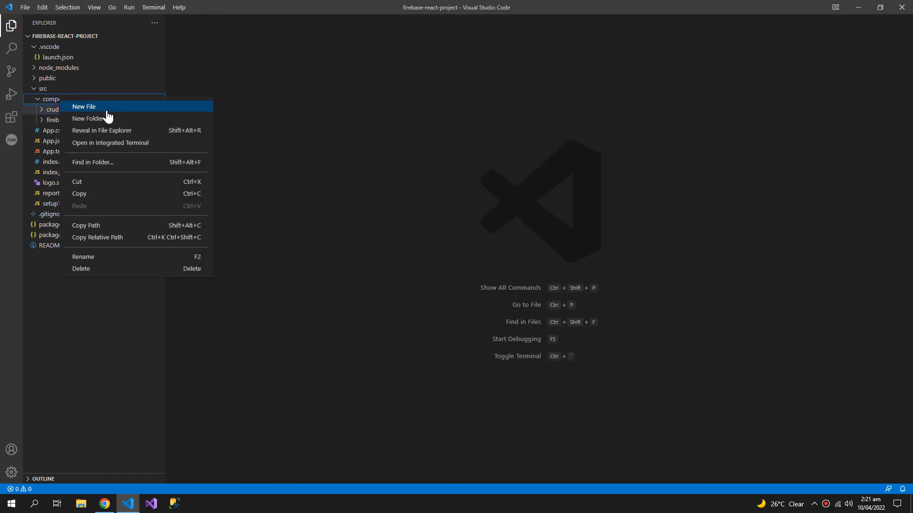
click(89, 119)
text(realtimeData)
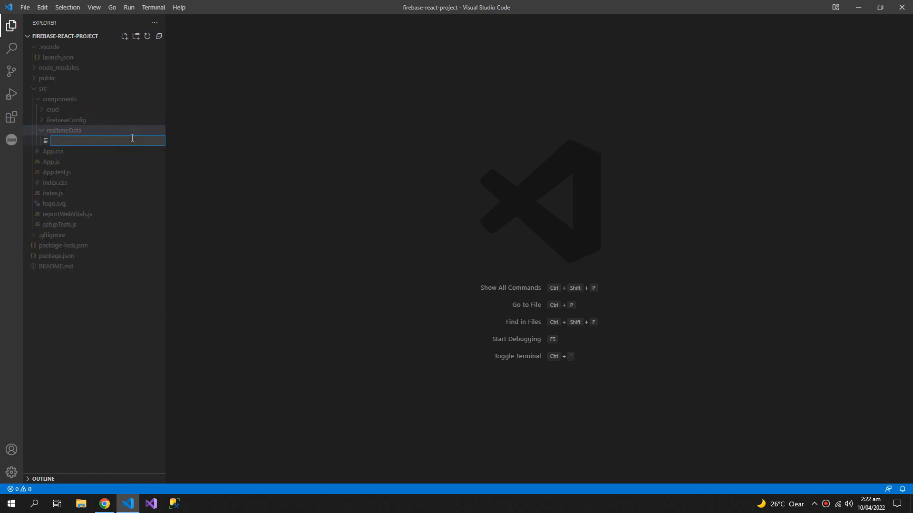
text(index.js)
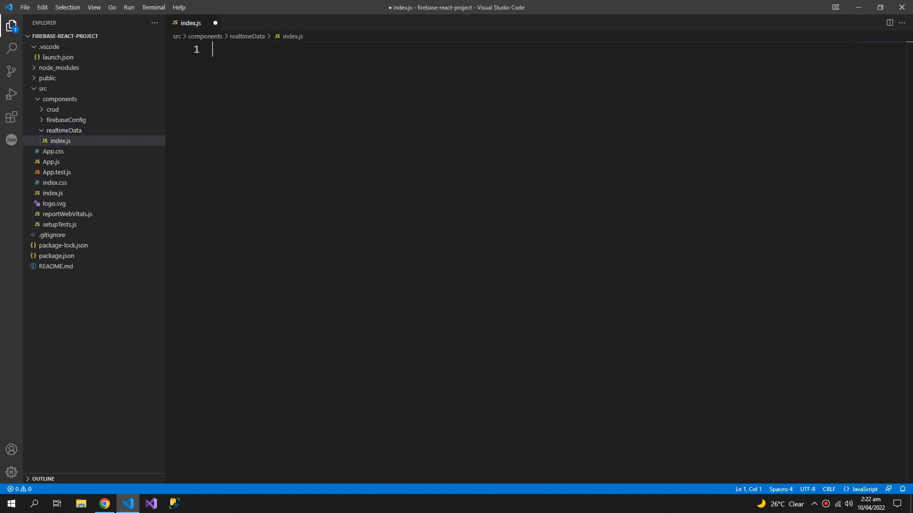
- Import StartFirebase from '../firebaseConfig/index'
text(impor)
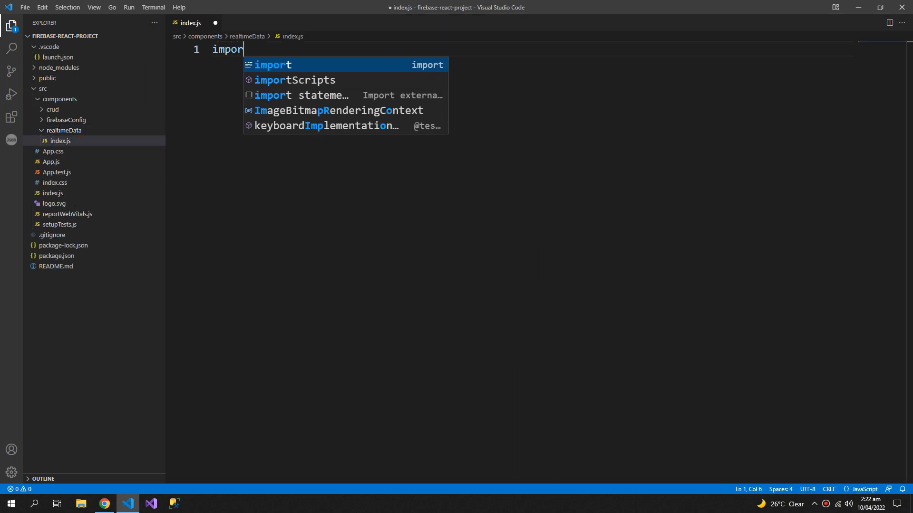
text("t S")
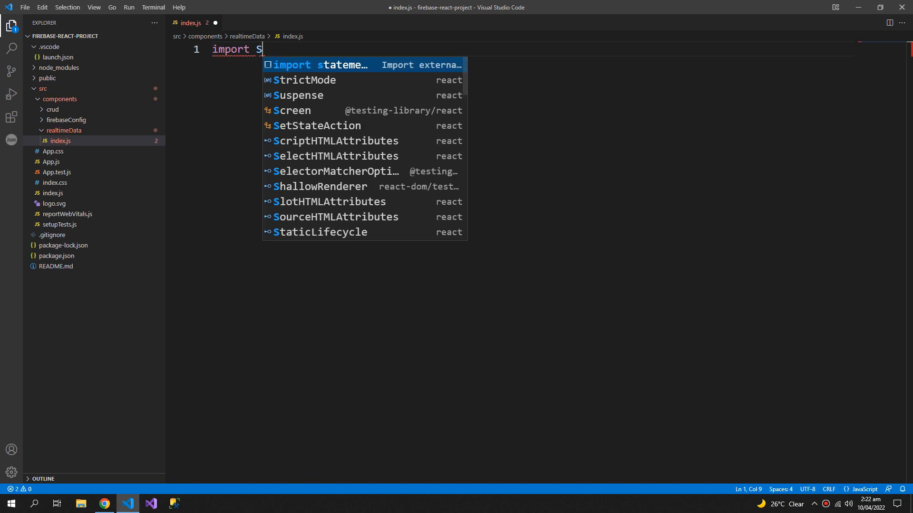
text(tartFirebase fn)
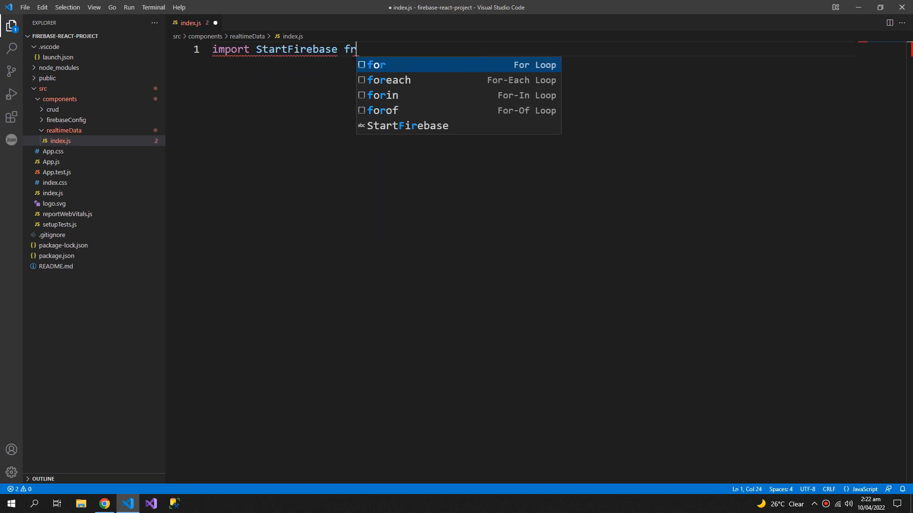
text(rom '../')
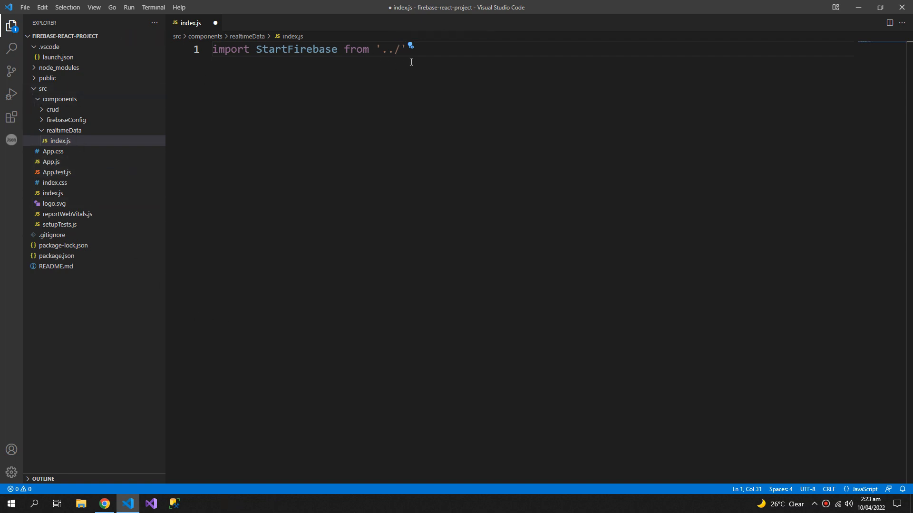
text(firebaseConfig/)
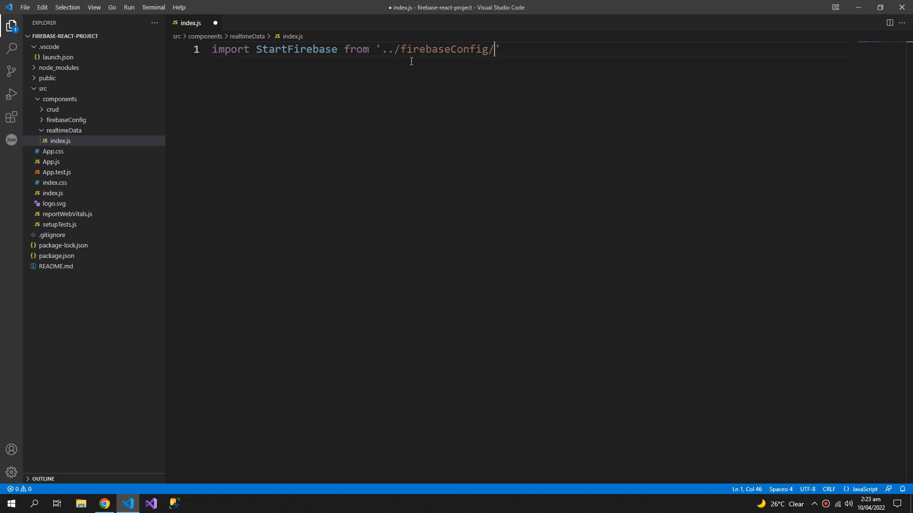
text(index')
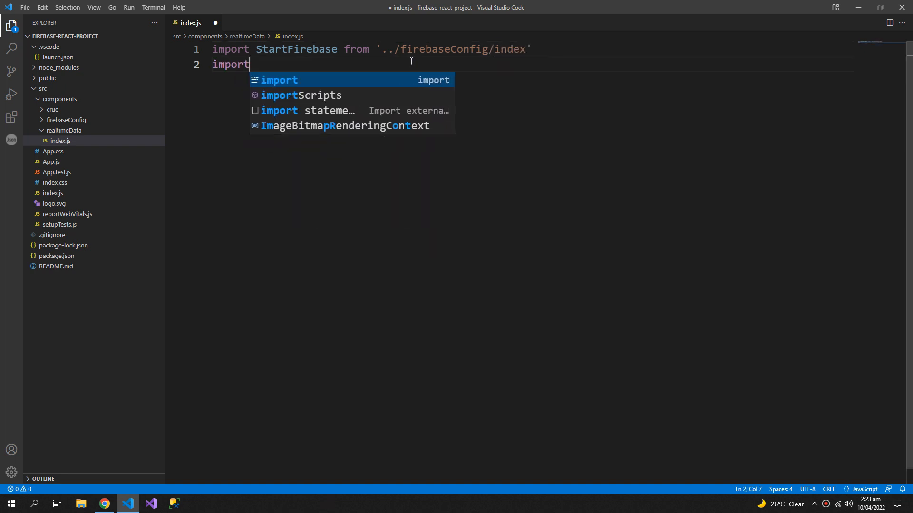
- Import React from 'react' and {ref, onValue} from 'firebase/database'
text(React from 'react')
text(import)
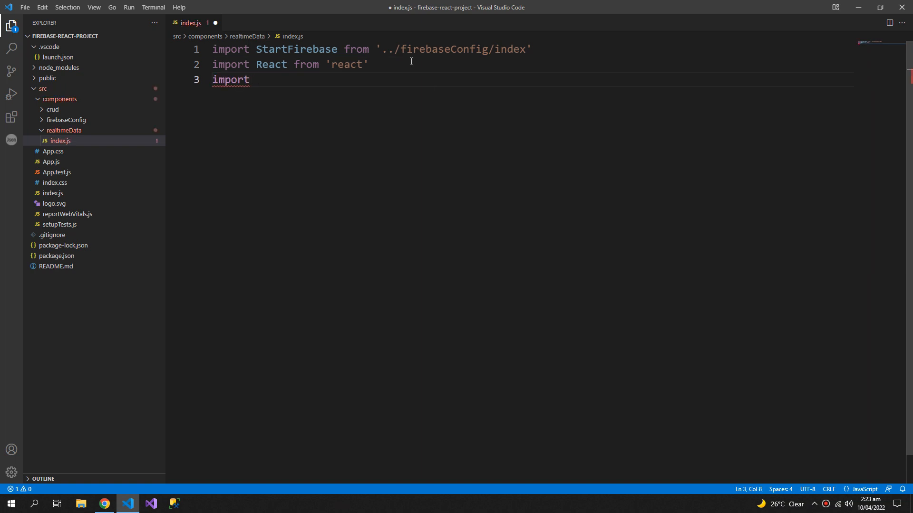
text({ref, })
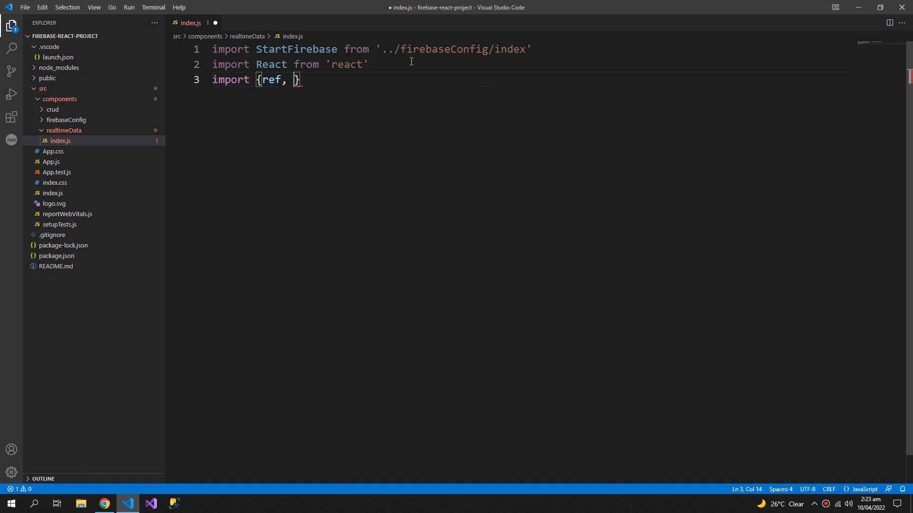
text(onVal)
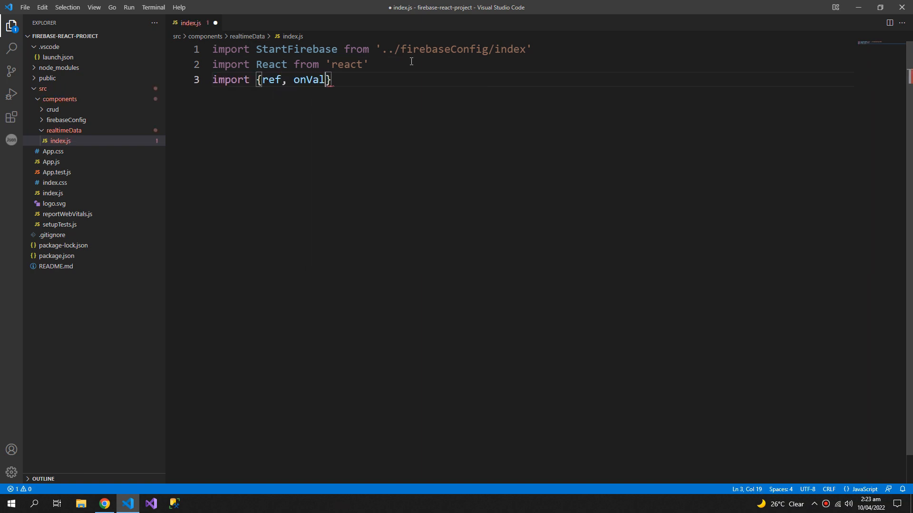
text(ue} from 'firebase')
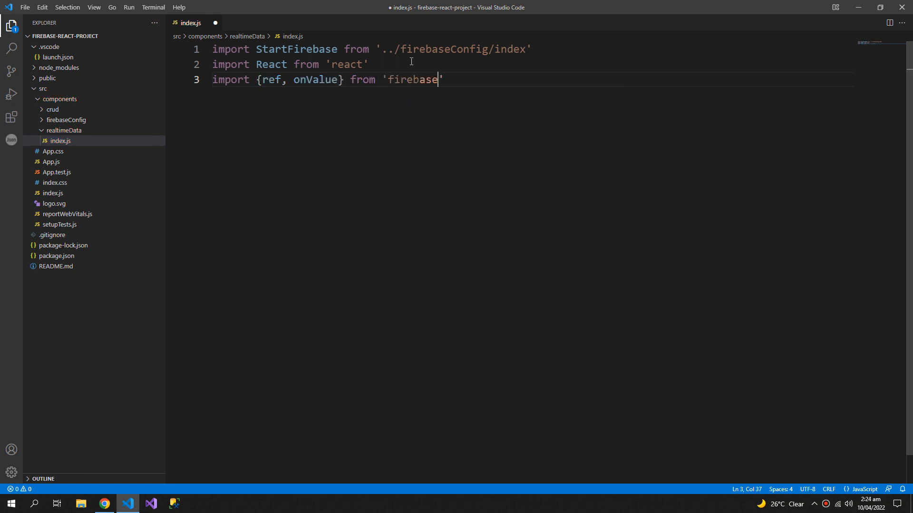
text(/database';)
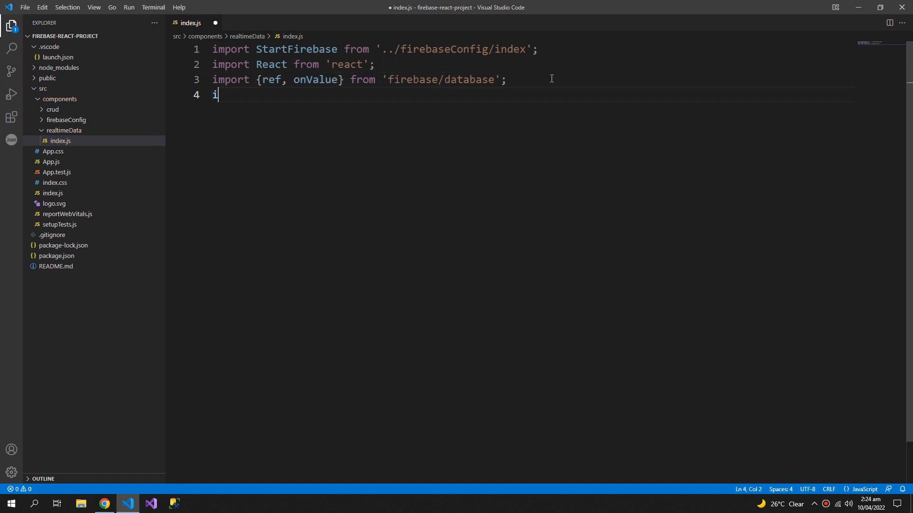
text(mport)
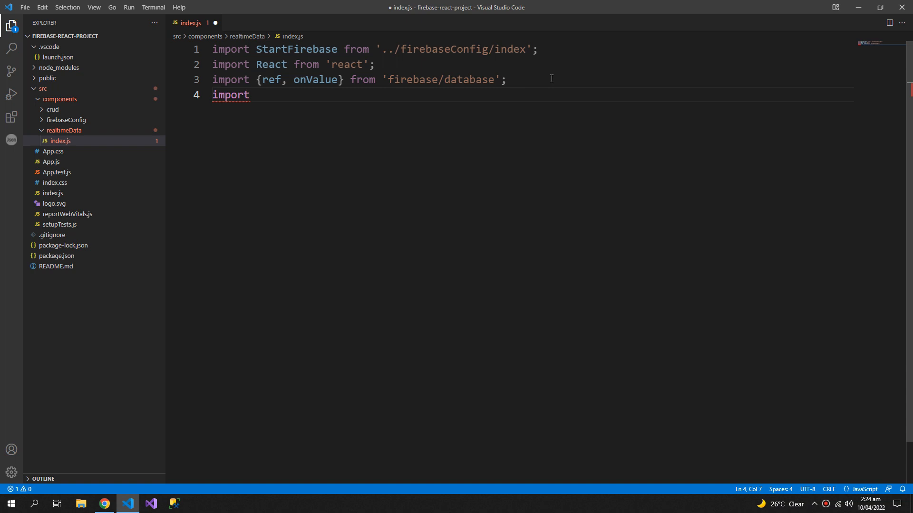
mouse_move(158, 22)
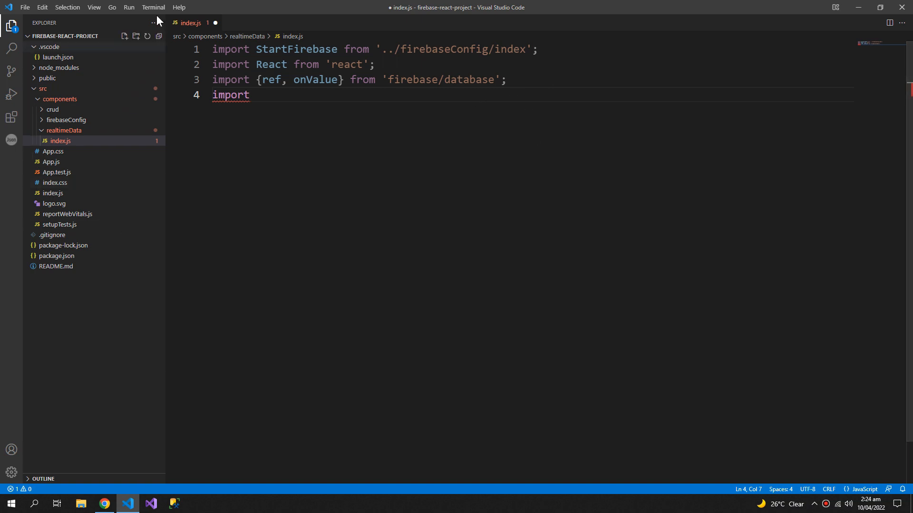
- Open a new PowerShell terminal and look up the React-Bootstrap install docs in Chrome
click(153, 7)
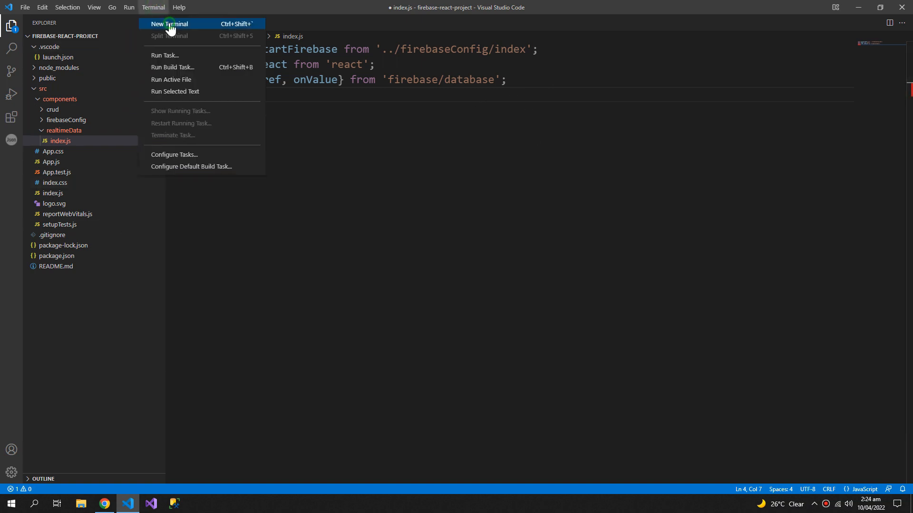
click(103, 503)
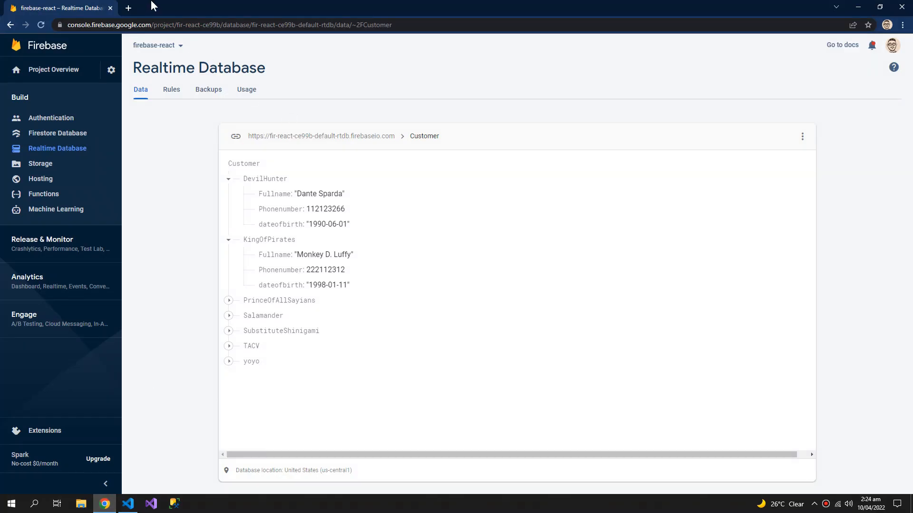
text(react bootstrap)
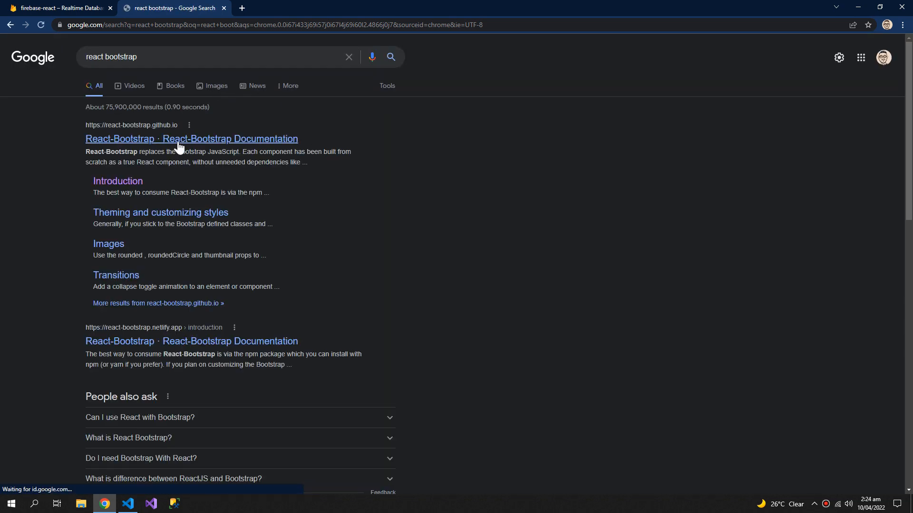
click(192, 139)
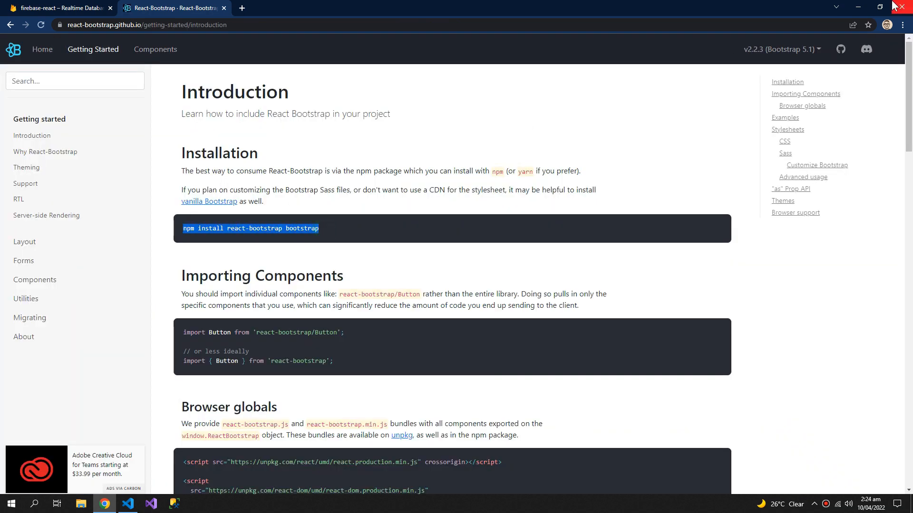
click(150, 503)
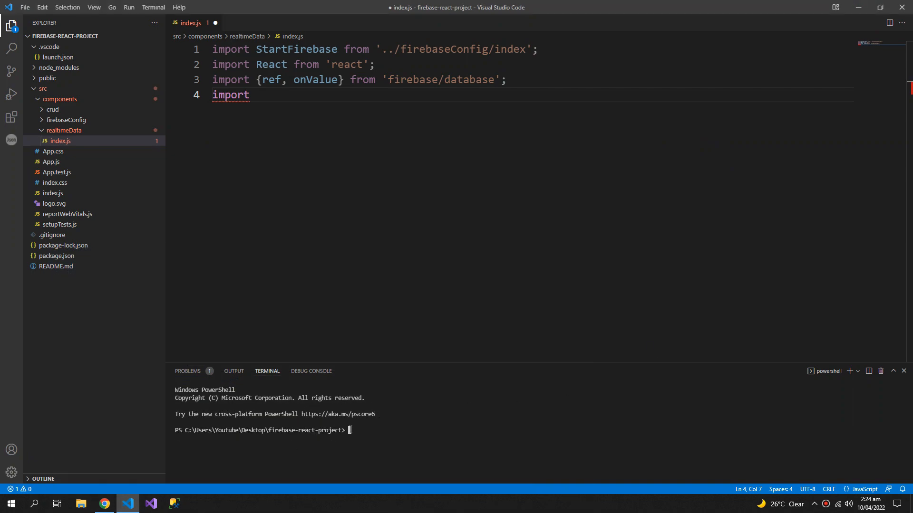
- Run 'npm install react-bootstrap bootstrap' in the terminal
text(npm install react-bootstrap bootstrap)
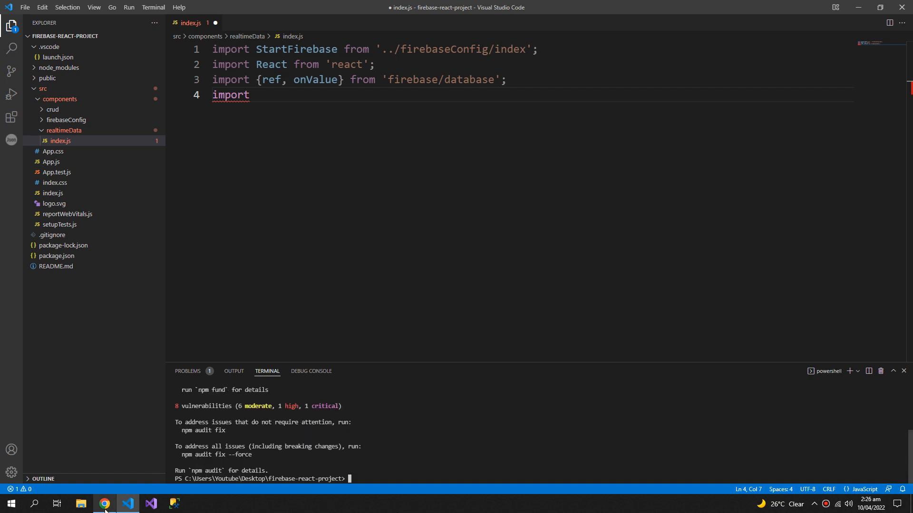
click(104, 503)
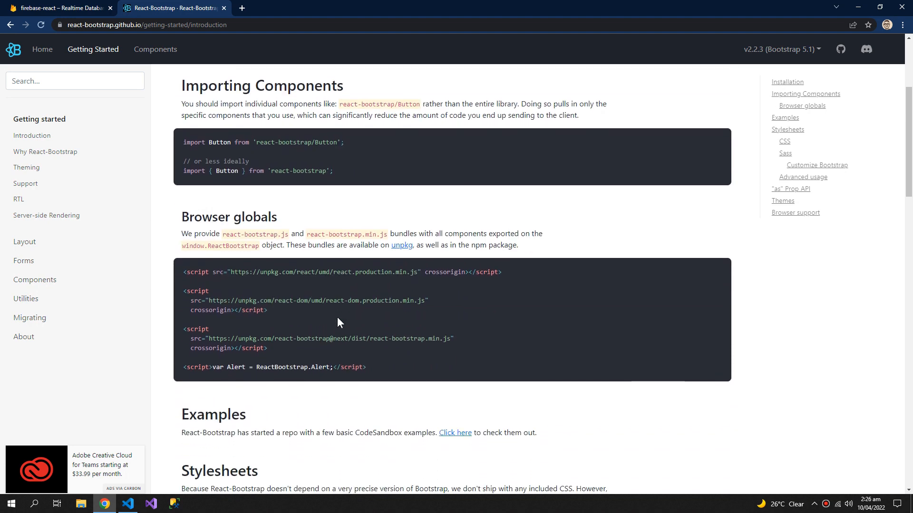
scroll(down, 3)
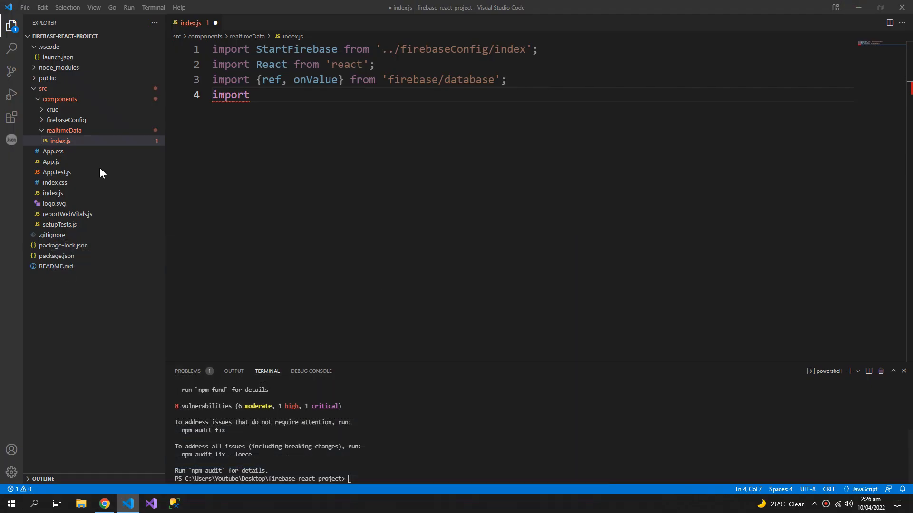
- Add import 'bootstrap/dist/css/bootstrap.min.css' to App.js
click(51, 161)
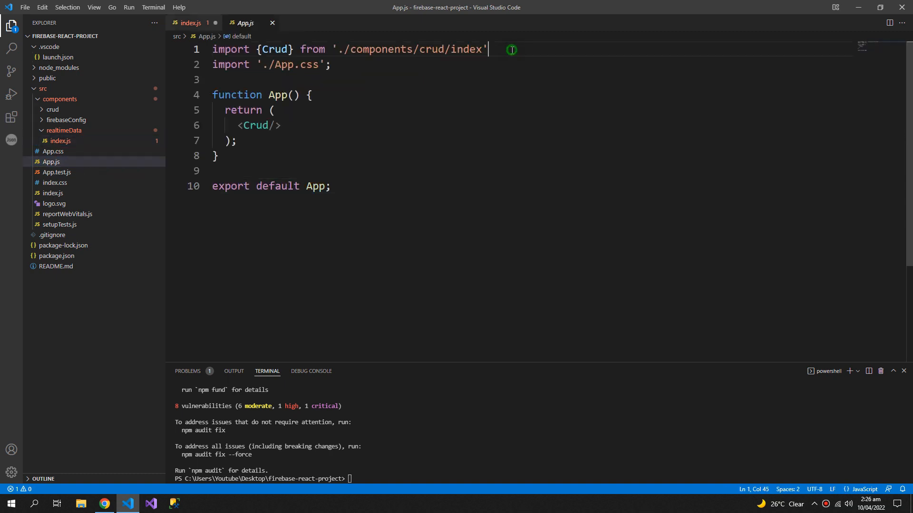
text(import 'bootstrap/dist/css/bootstrap.min.css';)
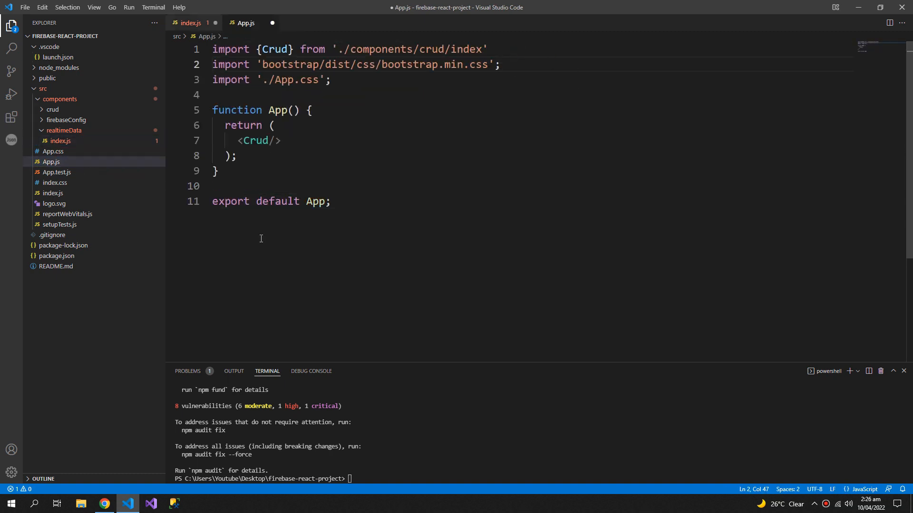
click(191, 23)
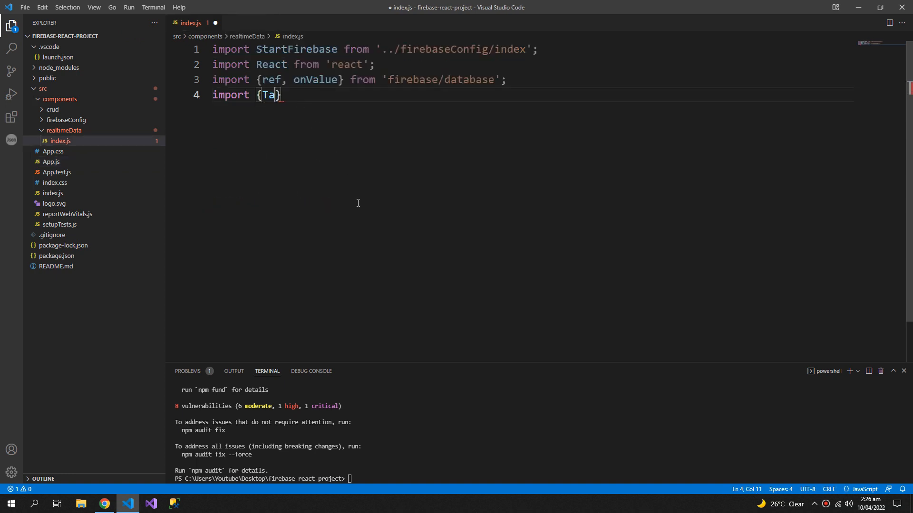
- Import Table from 'react-bootstrap' and define const db = StartFirebase()
text(ble} from 'react-bootstrap')
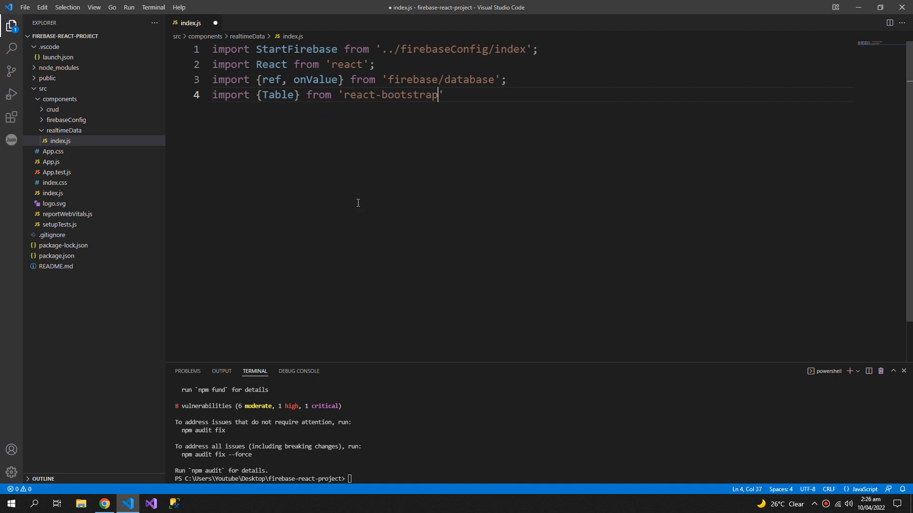
text(const)
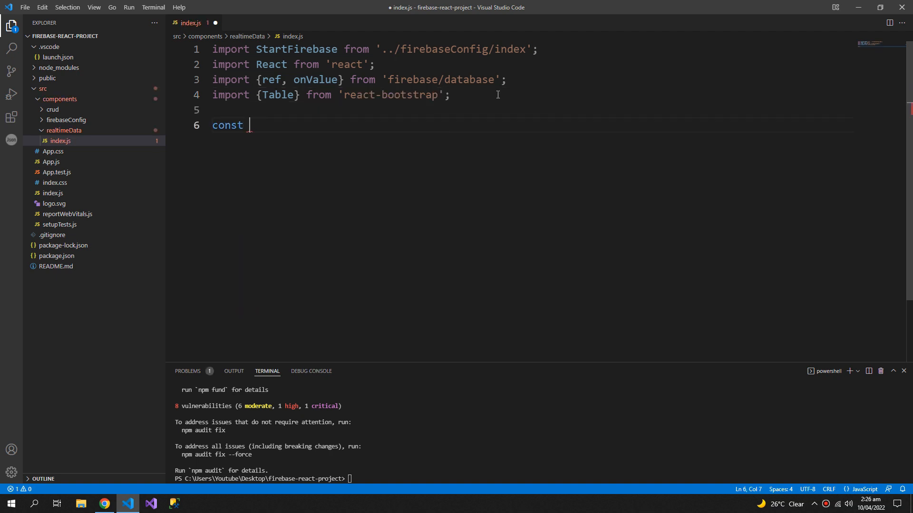
text(db)
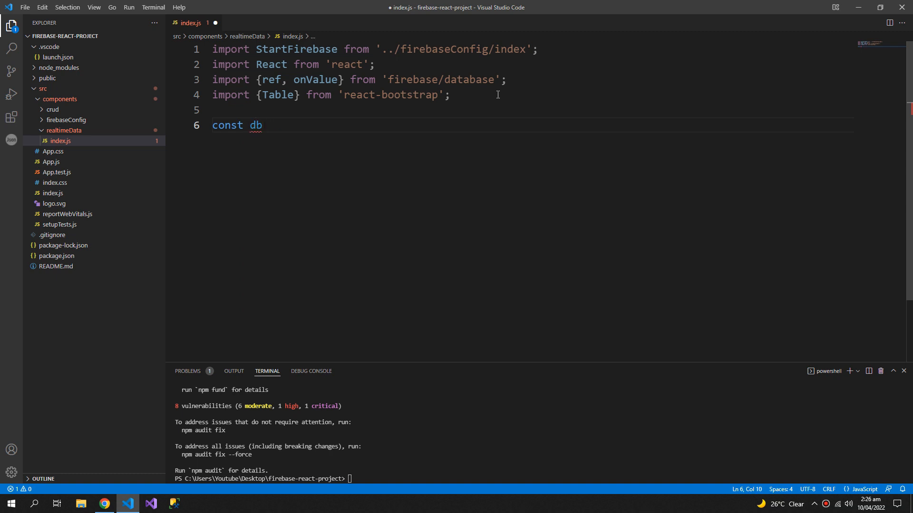
text(= startFirebase)
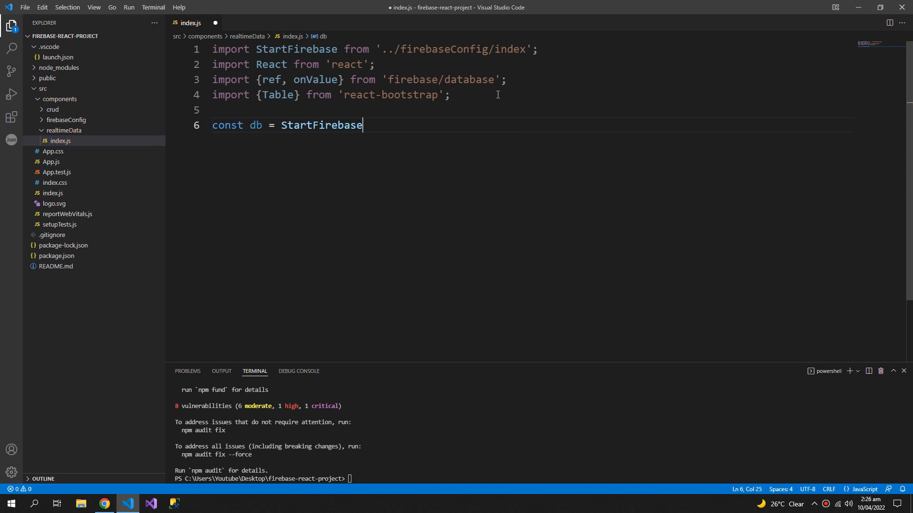
text(())
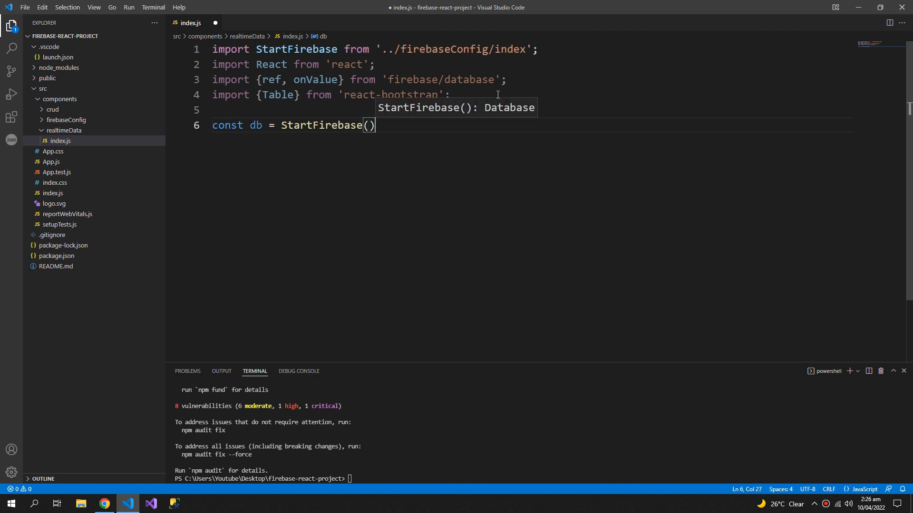
text(;)
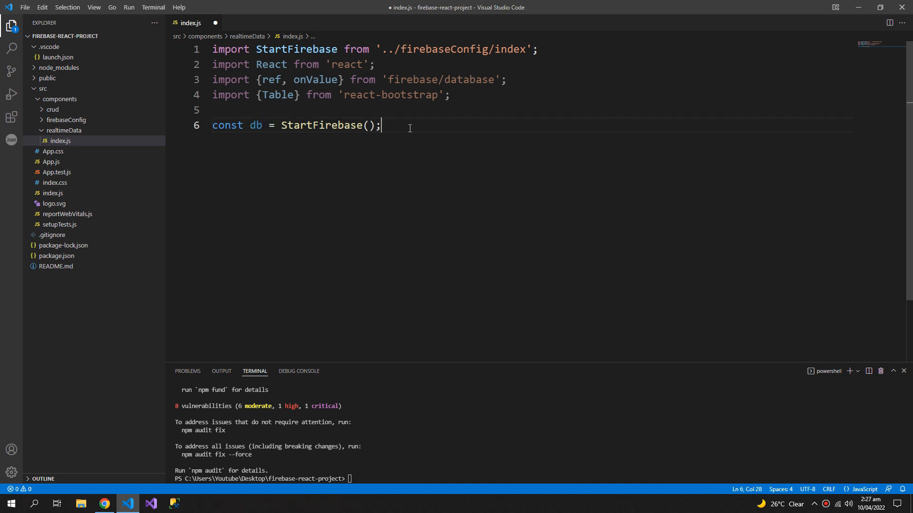
- Write the realtimeData class with a constructor setting state tableData: [], and begin render
text(export class realtimeData extends React.Component{)
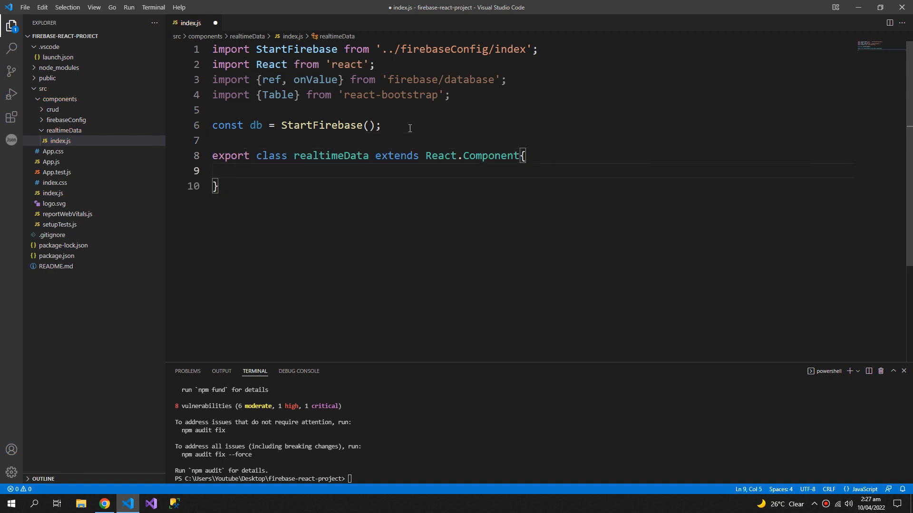
text(constructor(){)
text(super)
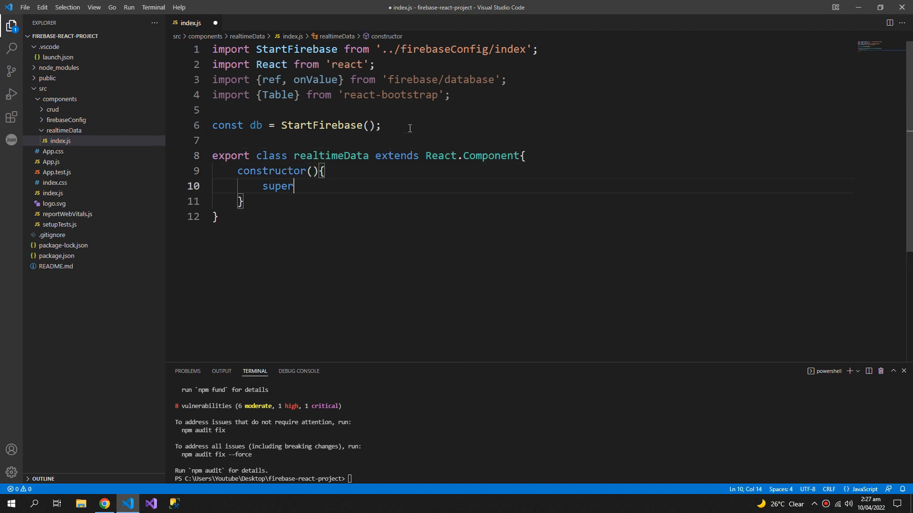
text(();)
text(this.state)
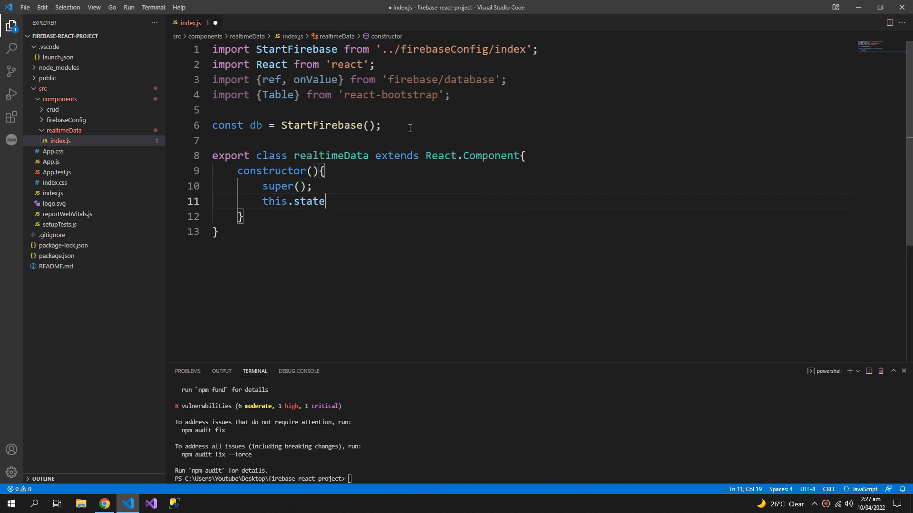
text(=)
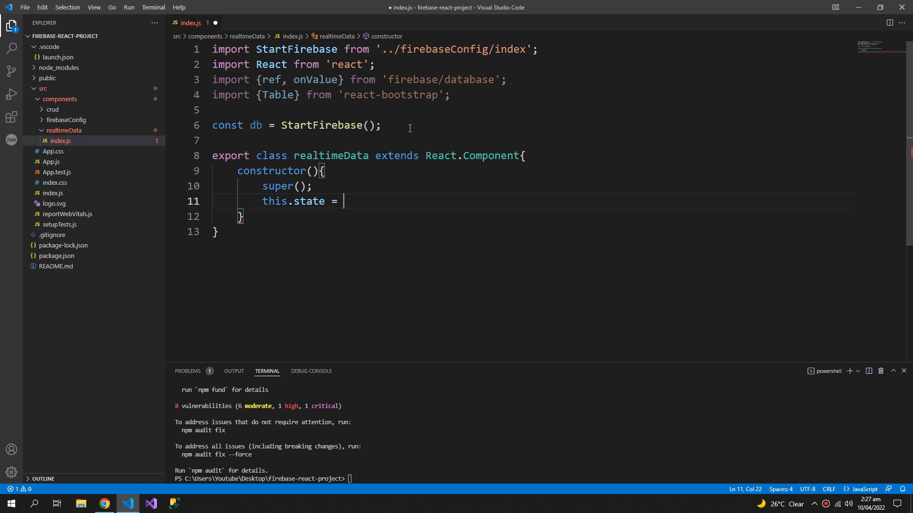
text({)
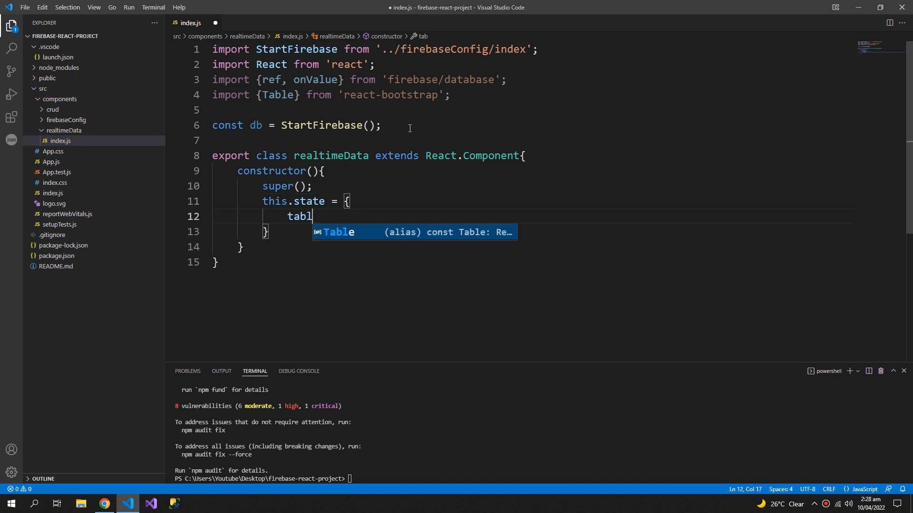
text(eData:)
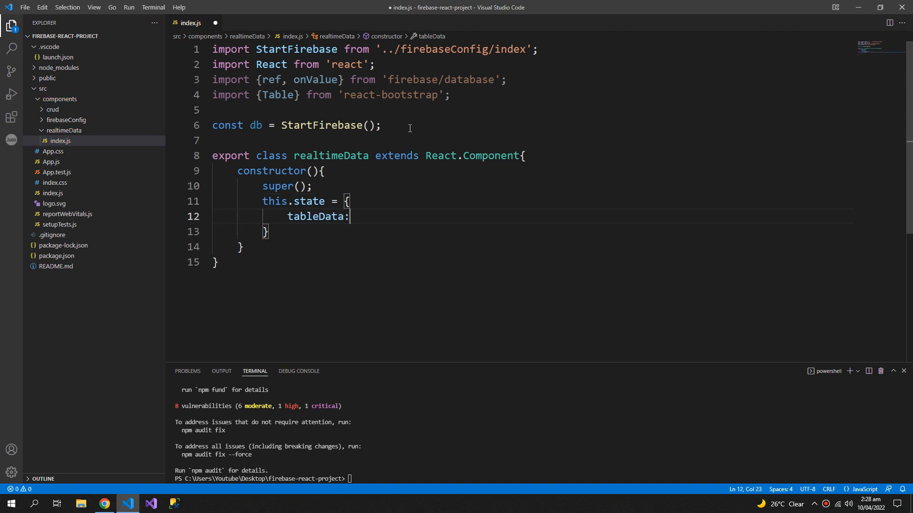
text([])
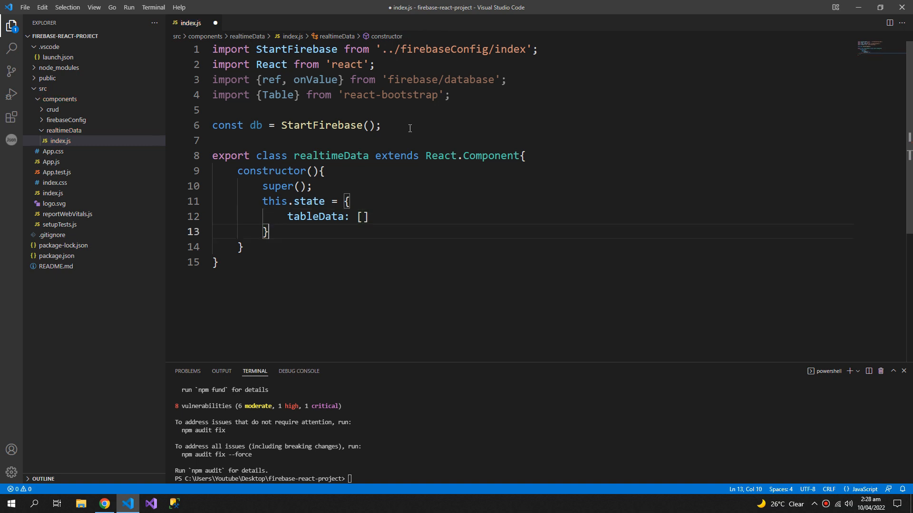
key(Enter)
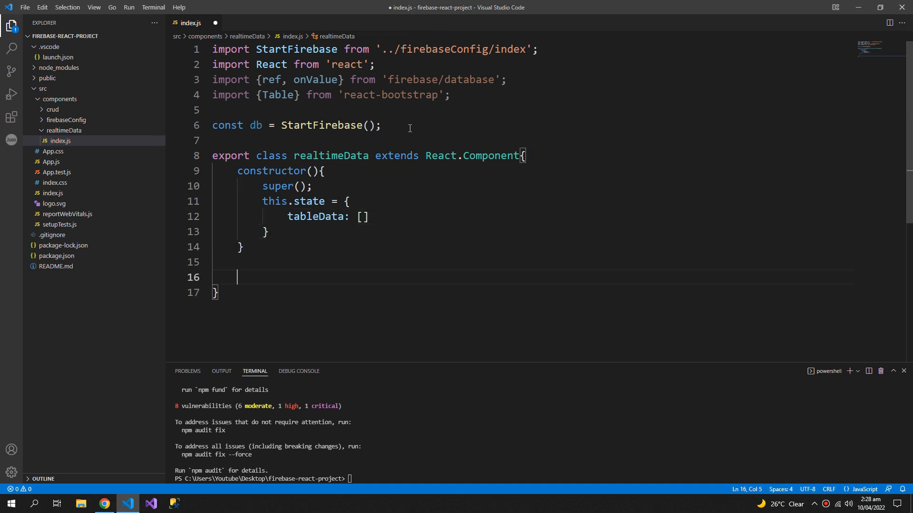
text(render(){)
text(<Table)
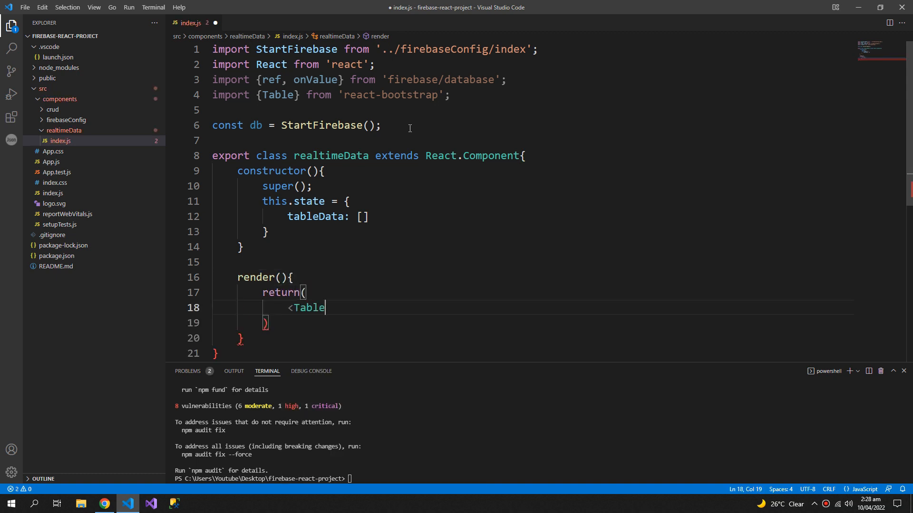
- Add a thead row with Fullname, Phone Number and Date of Birth headings
text(>)
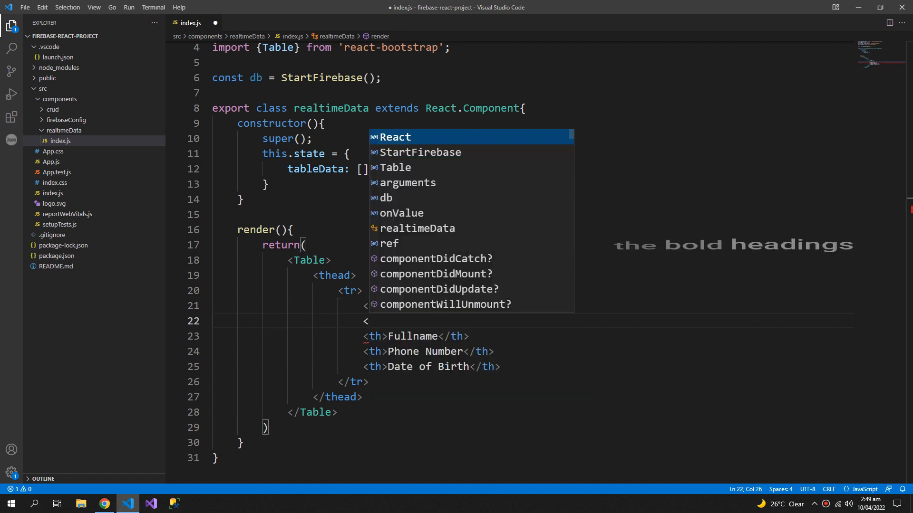
click(103, 504)
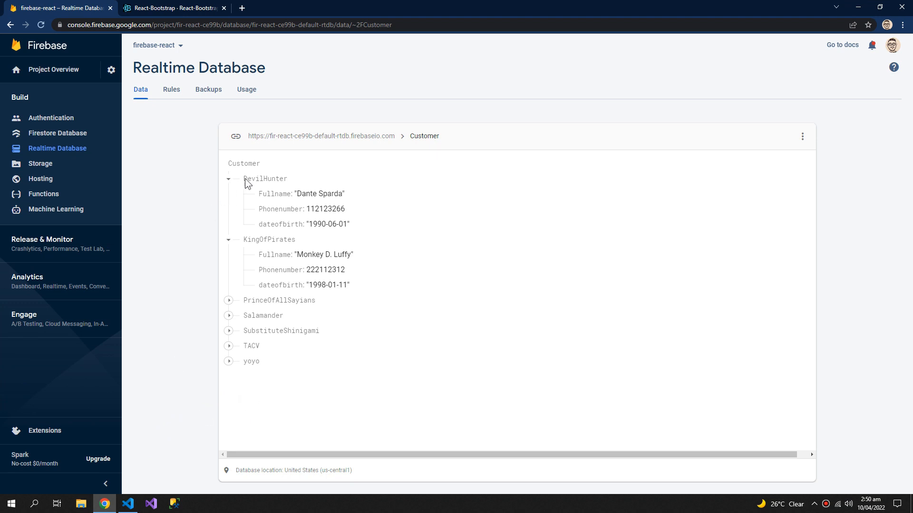
- Collapse and re-expand DevilHunter to check its fields, then minimize the browser
click(228, 179)
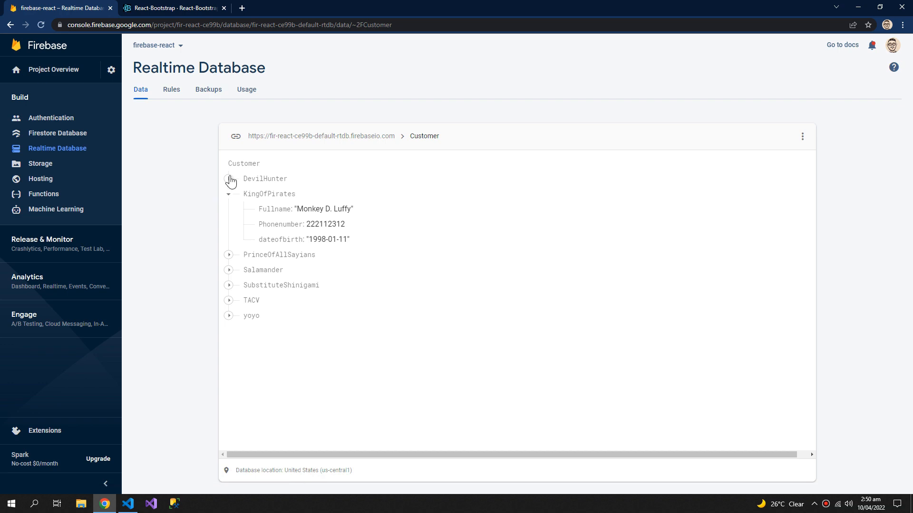
click(229, 179)
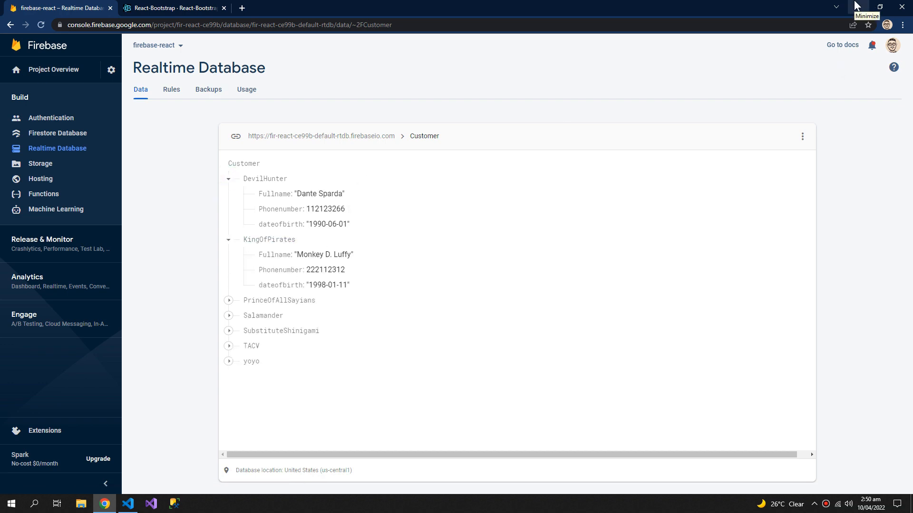
click(151, 504)
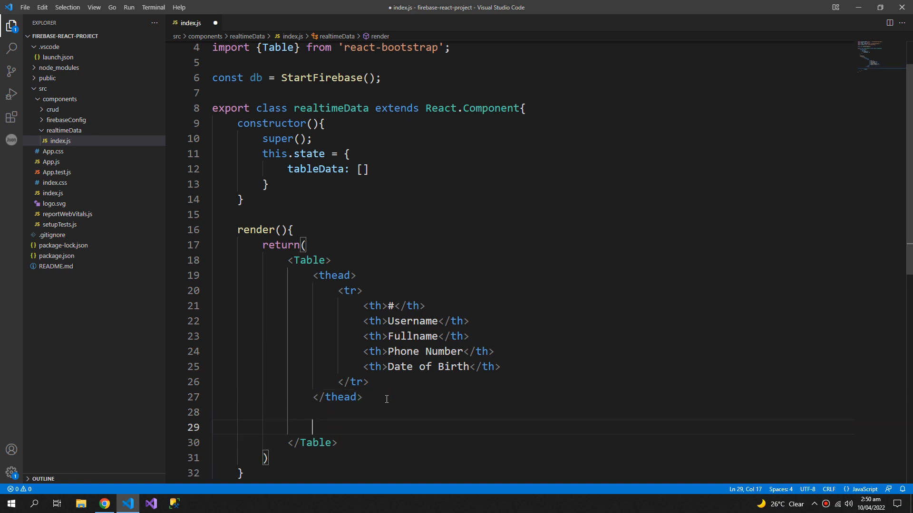
- Add a tbody that maps over this.state.tableData with an arrow function
text(<tbody>)
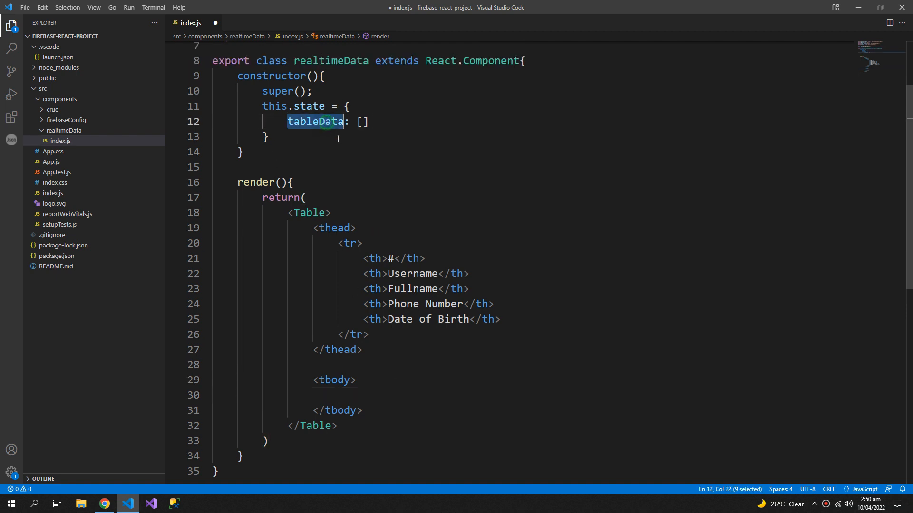
text({this.)
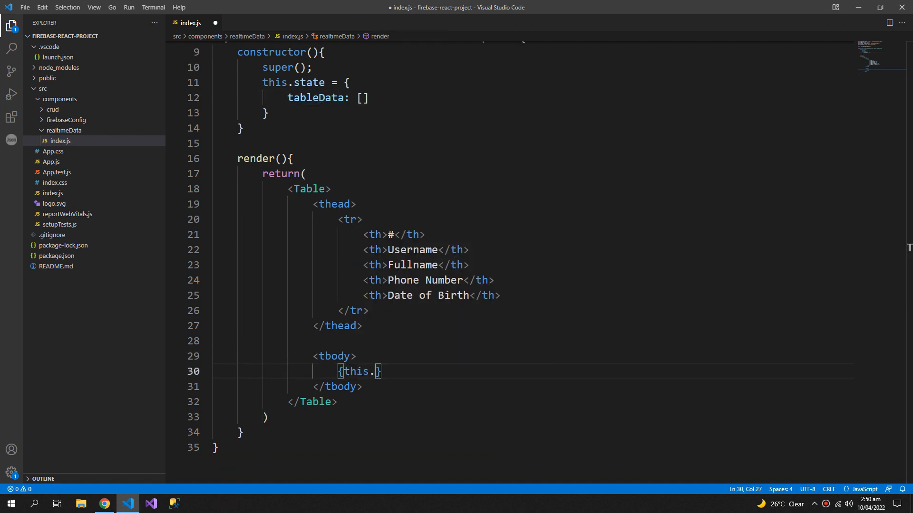
text(state.tableData)
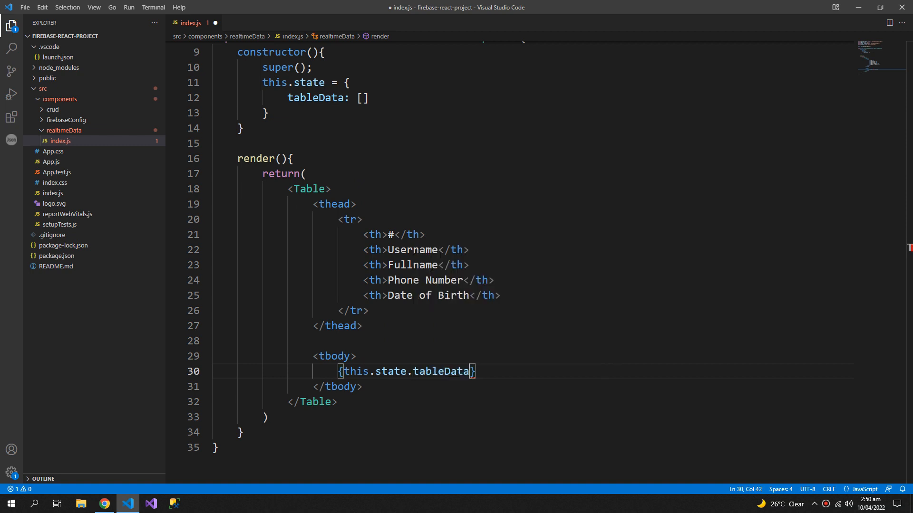
text(.map(()
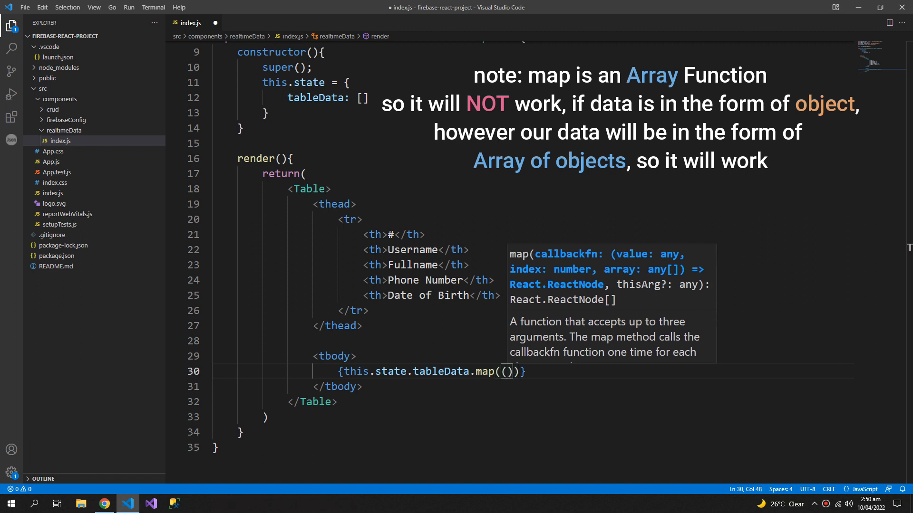
text(=>)
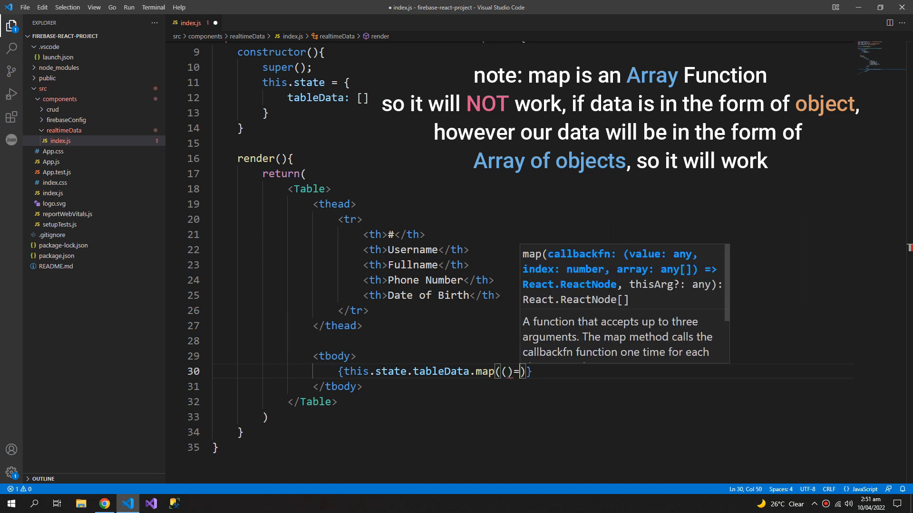
text(=>{})
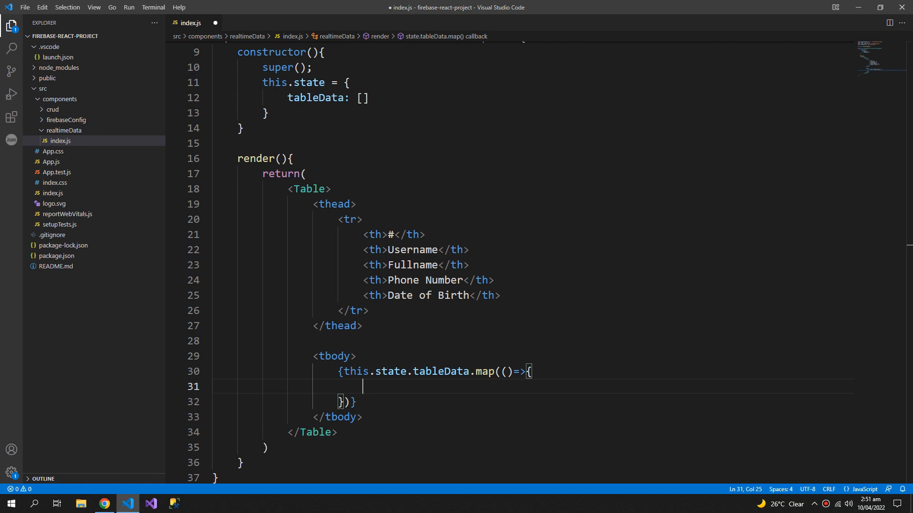
- Render each mapped (rowdata, index) entry as a row with an index cell
text(<tr>)
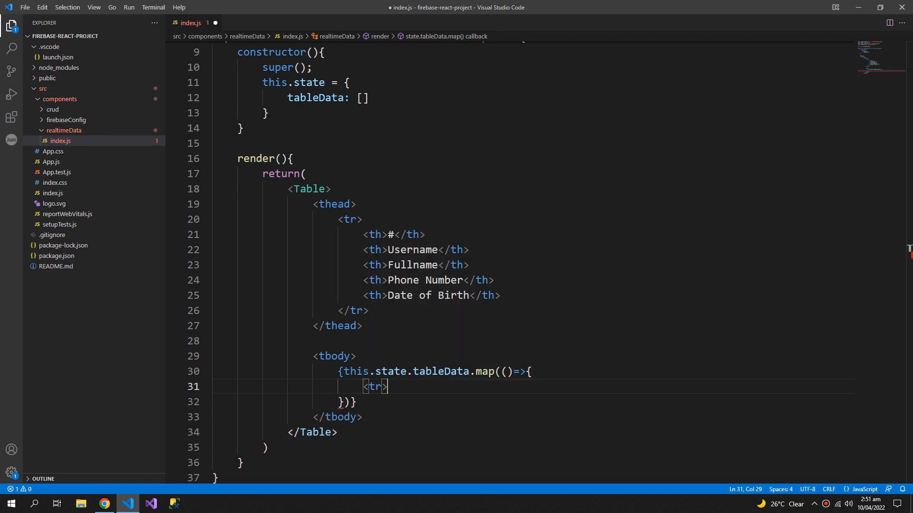
text(<td></td>)
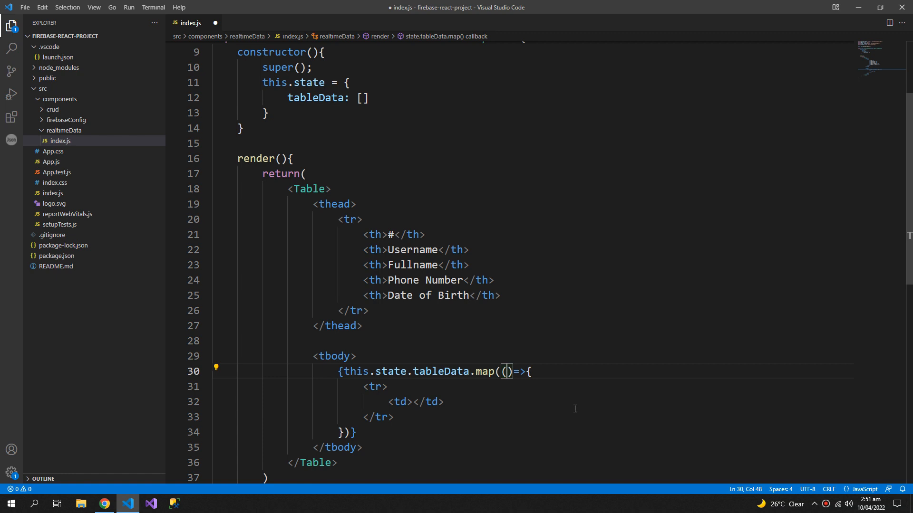
text(rowdata,)
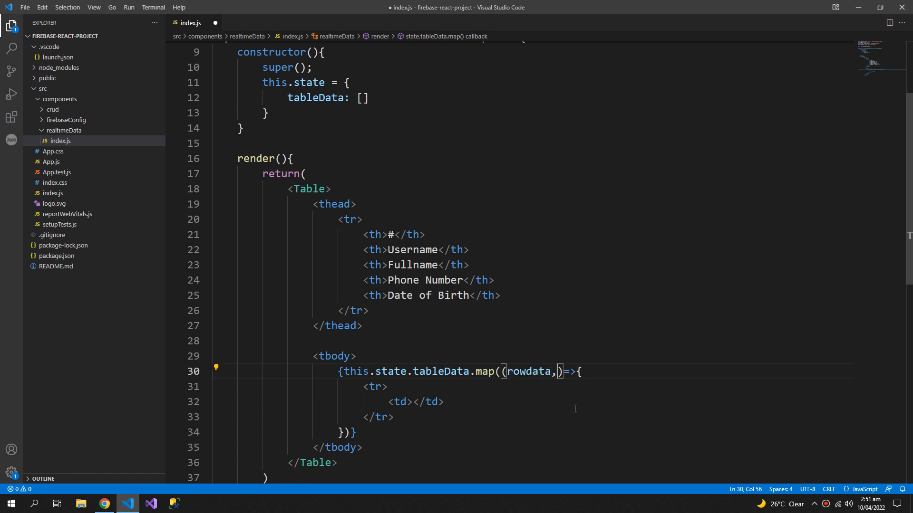
text(index)
click(534, 402)
text({inde)
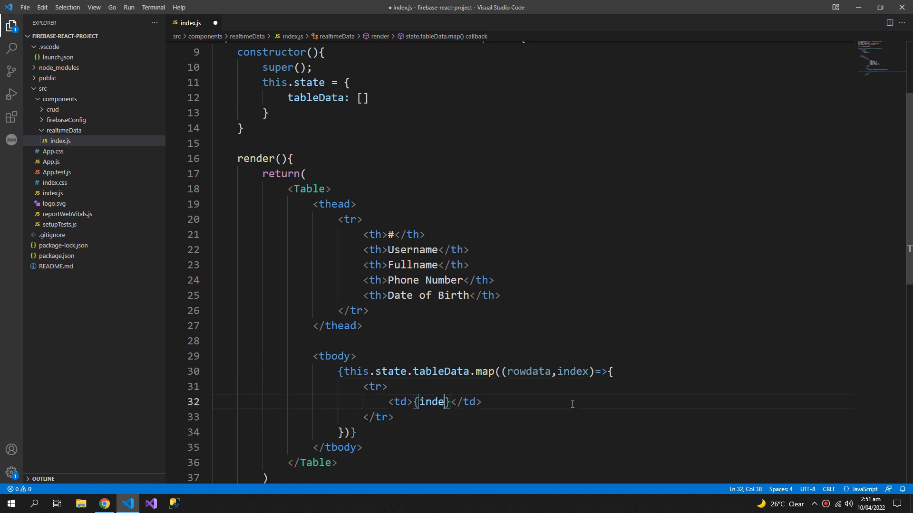
text(x})
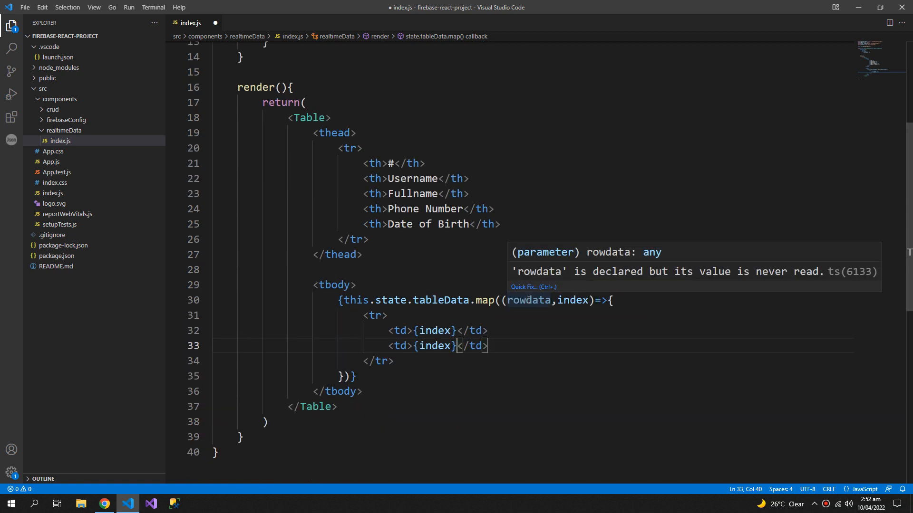
- Rewrite the row cells as index, row.key, Fullname, Phonenumber and dateofbirth, with rowdata renamed to row and a return
double_click(529, 300)
text(rowdata.key)
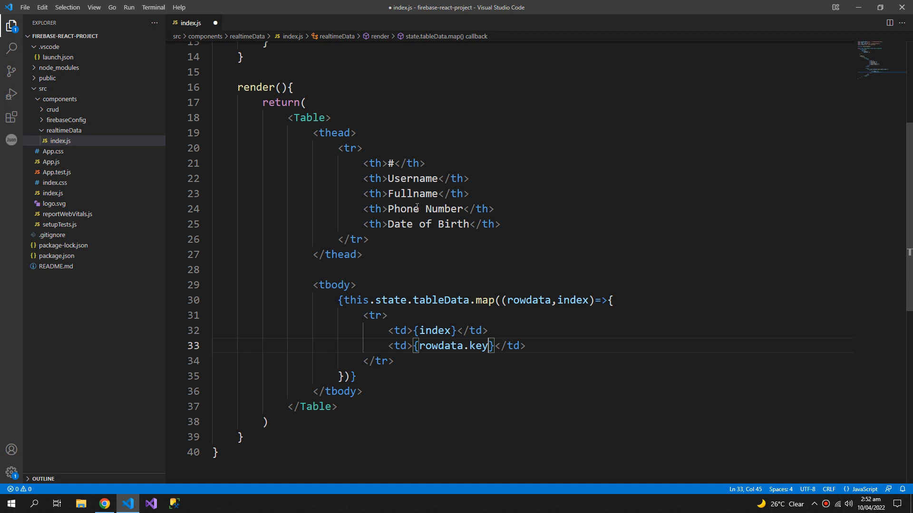
double_click(412, 178)
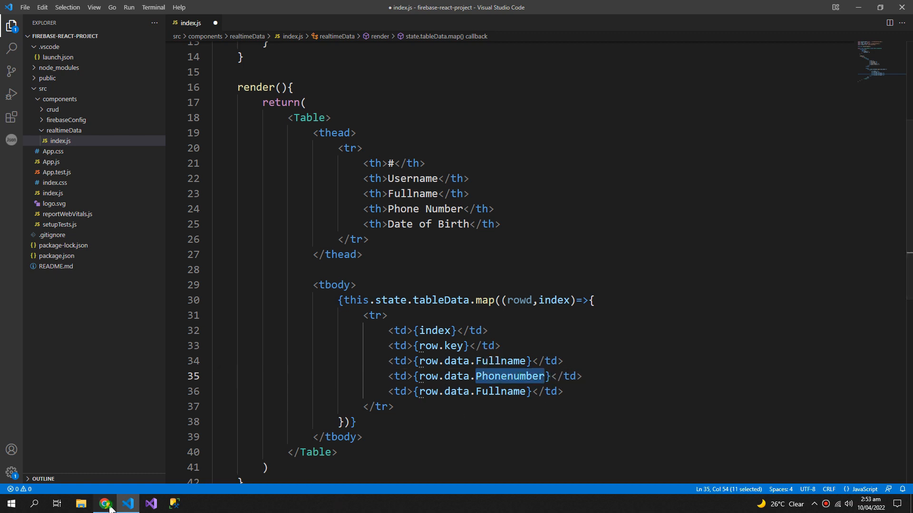
click(103, 504)
text(dateofbirth)
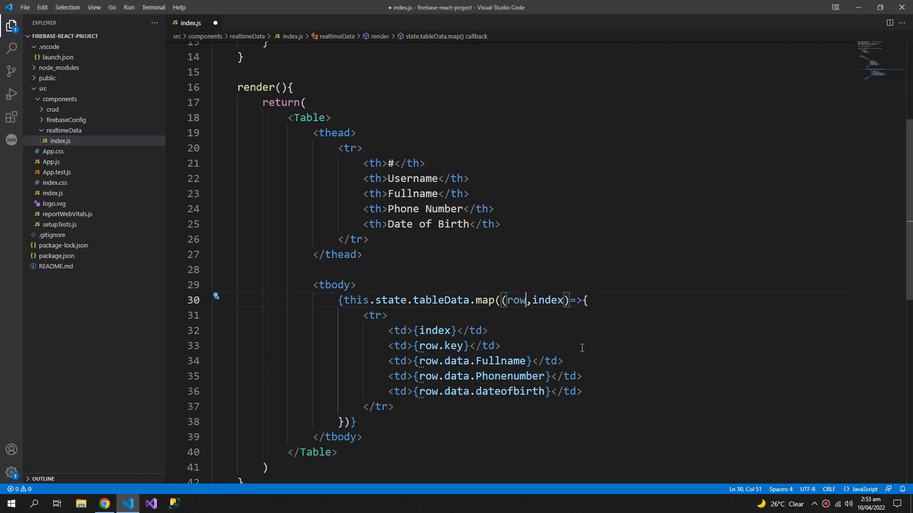
key(Enter)
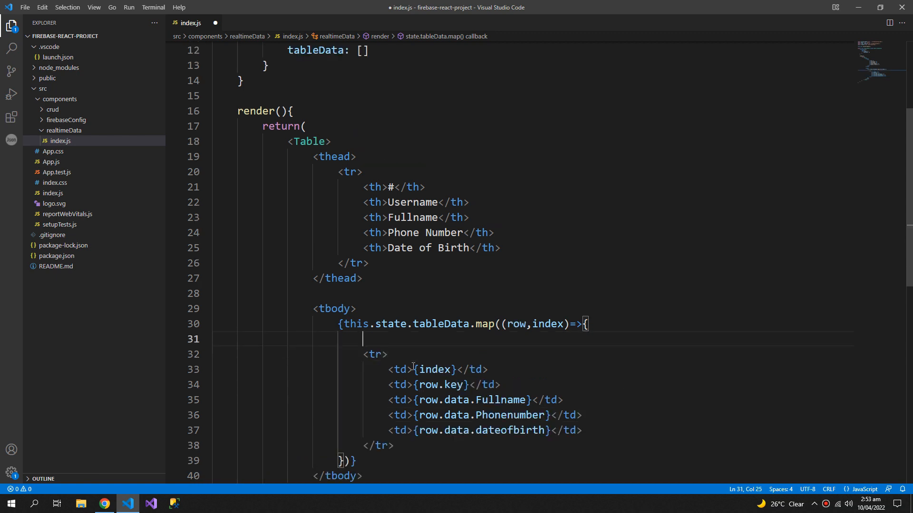
text(retur)
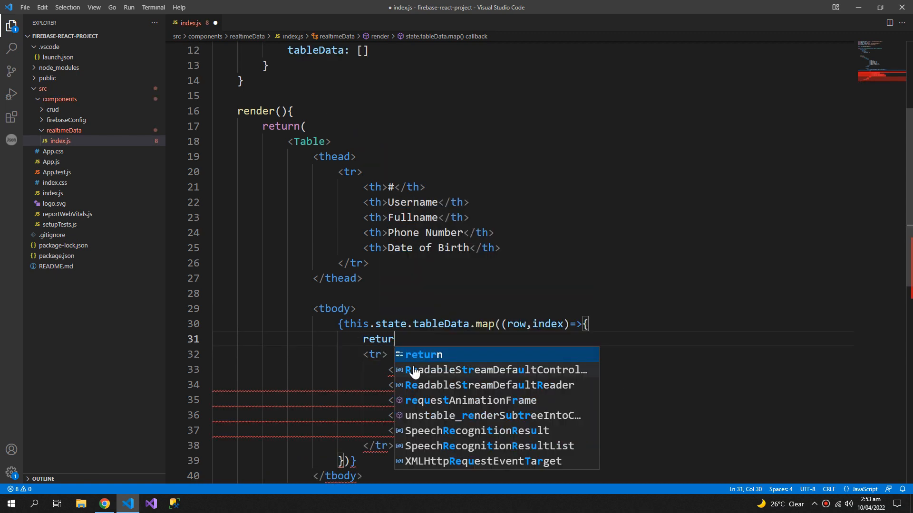
text(()
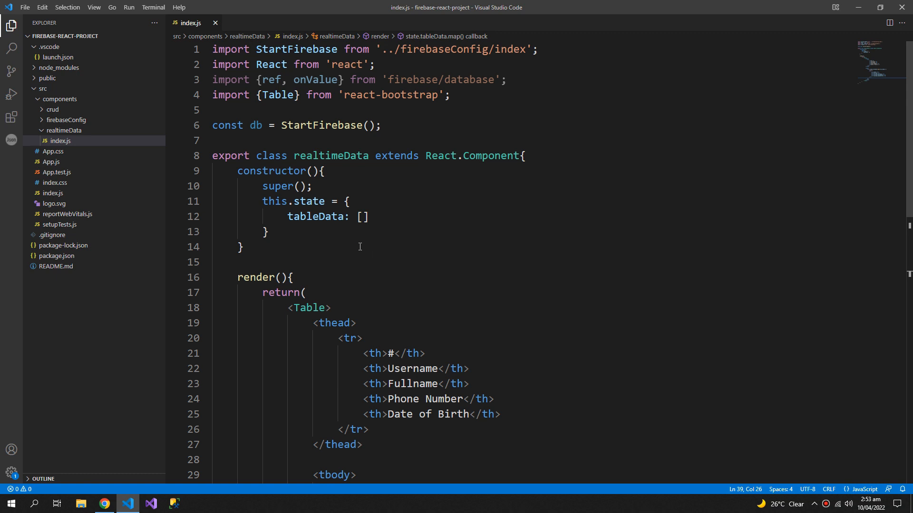
- Add componentDidMount creating a 'Customer' dbRef and an onValue(dbRef, snapshot) callback
key(enter)
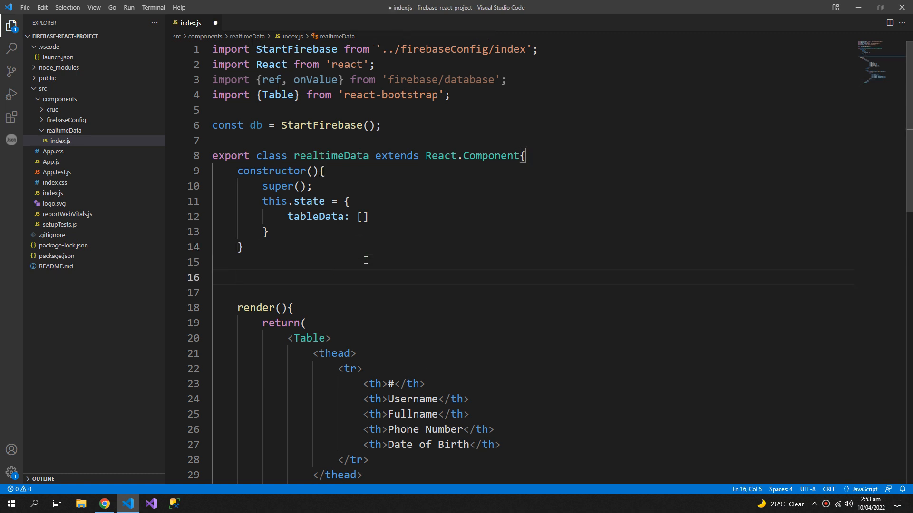
text(componentDidMount()
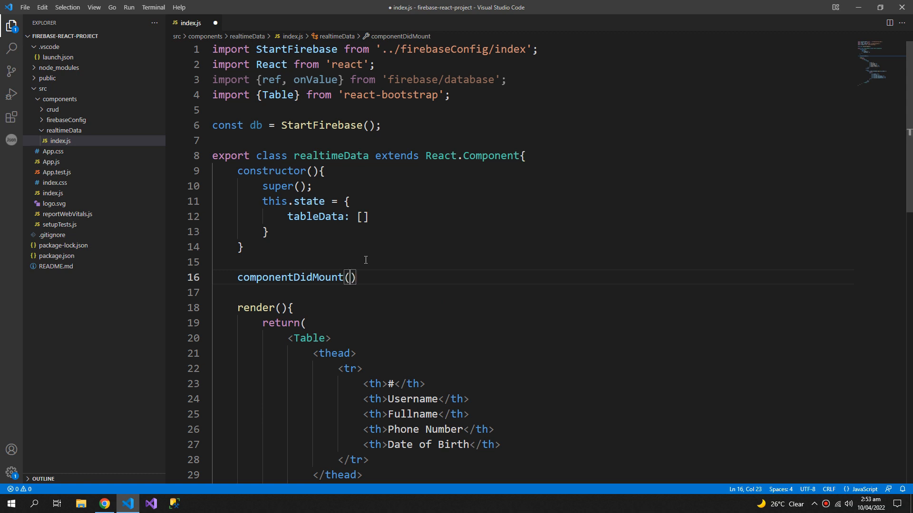
text({)
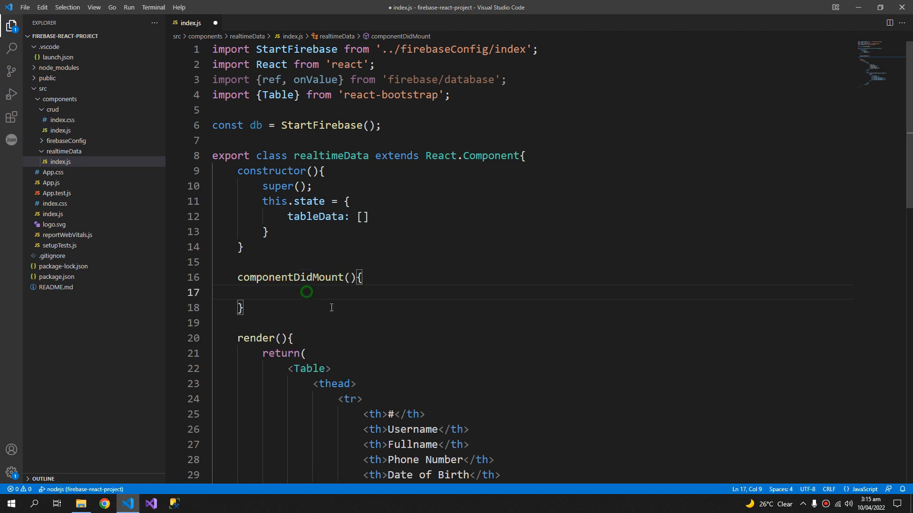
text(const dbRef = ref)
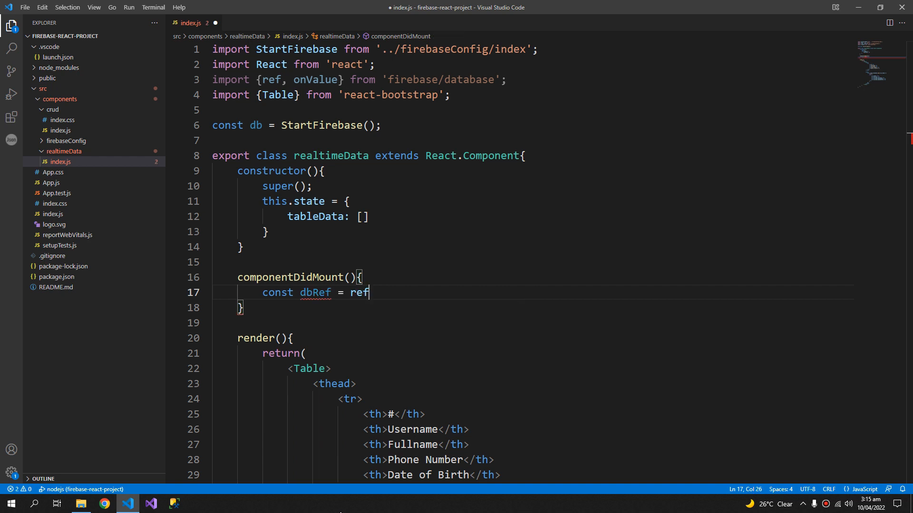
text(())
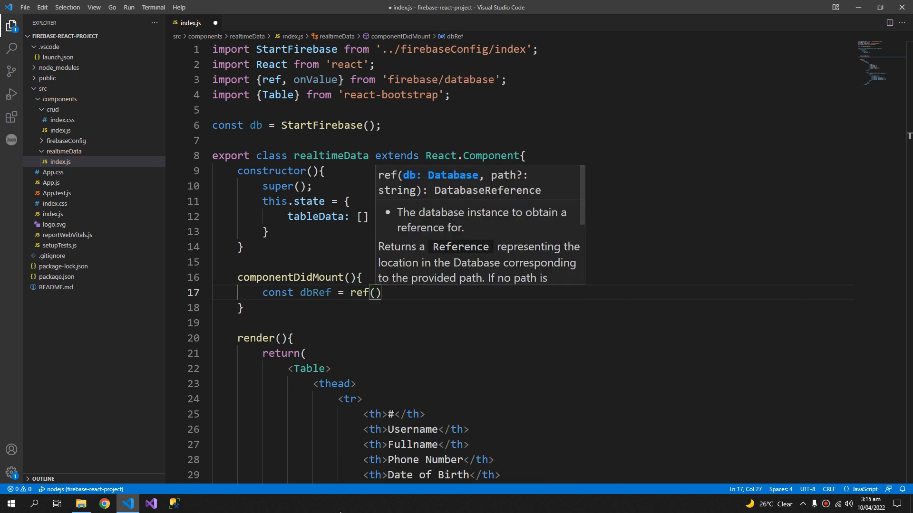
text(db, '')
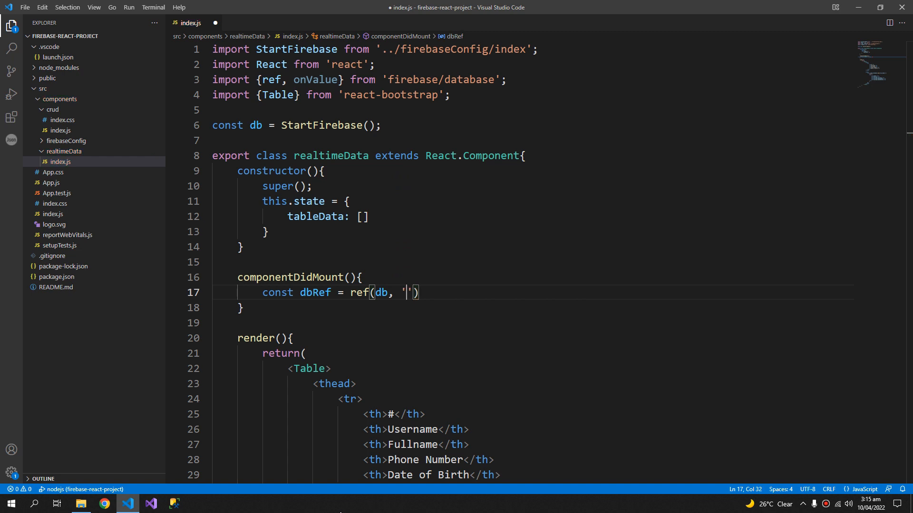
text(Customer)
text(onValue)
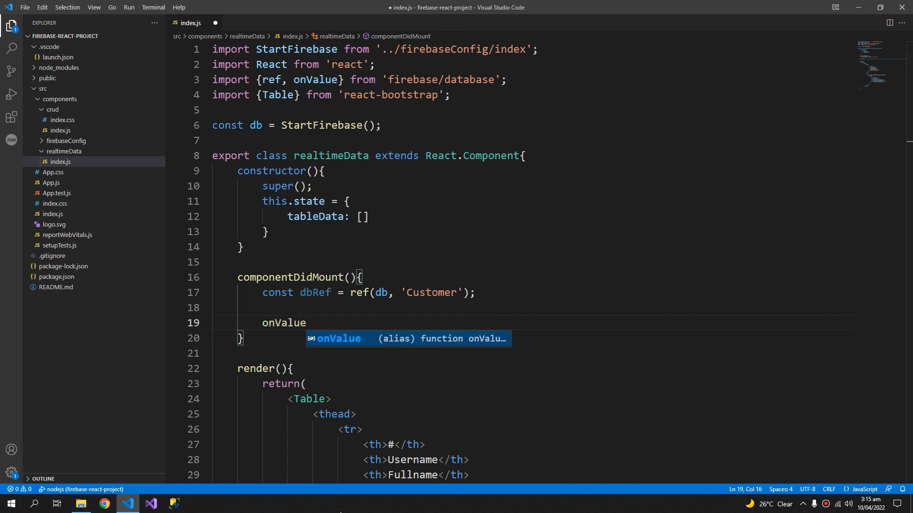
text(())
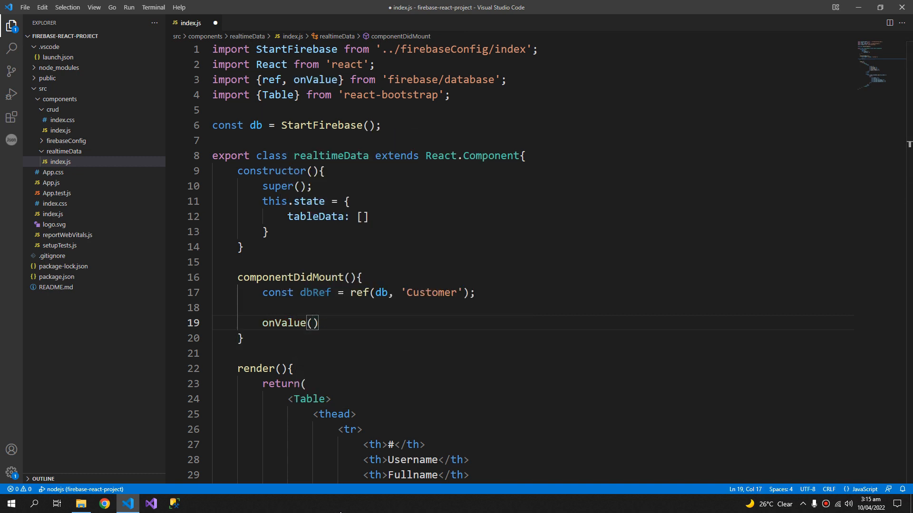
text(dbRef)
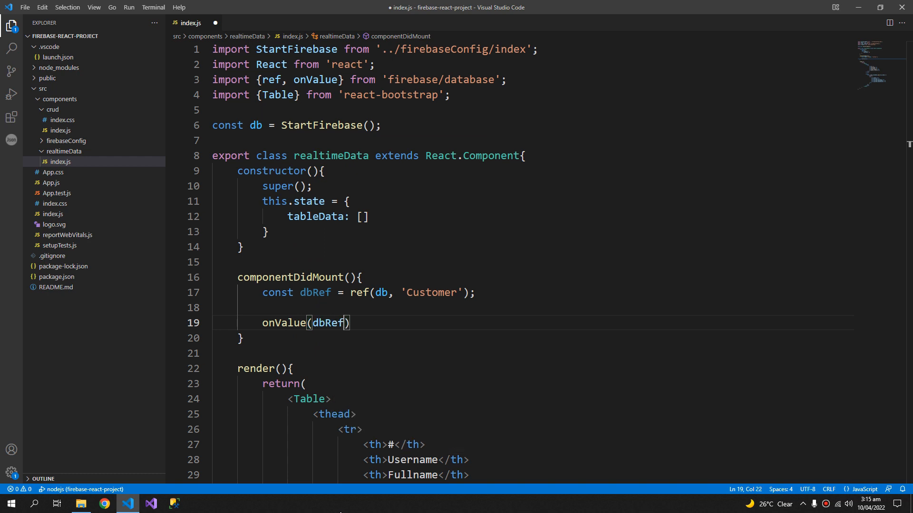
text(, ())
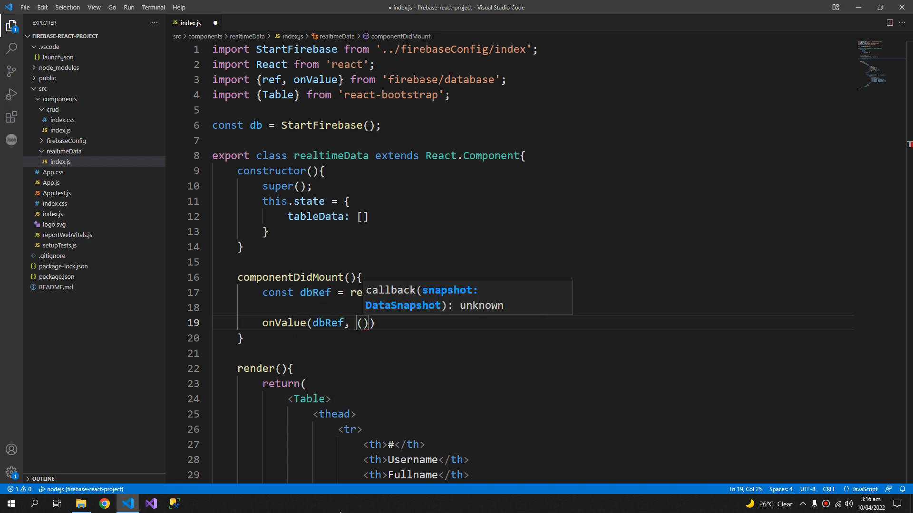
text(snapshot)
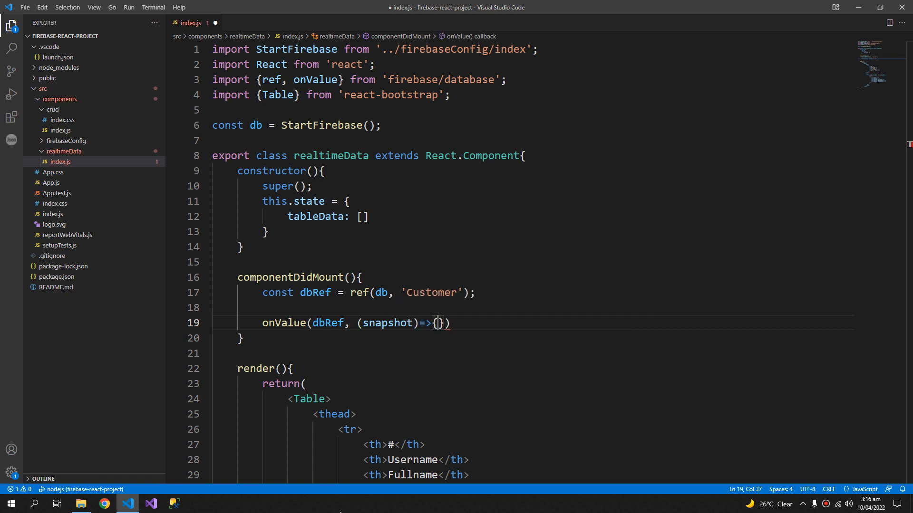
text(;)
key(Enter)
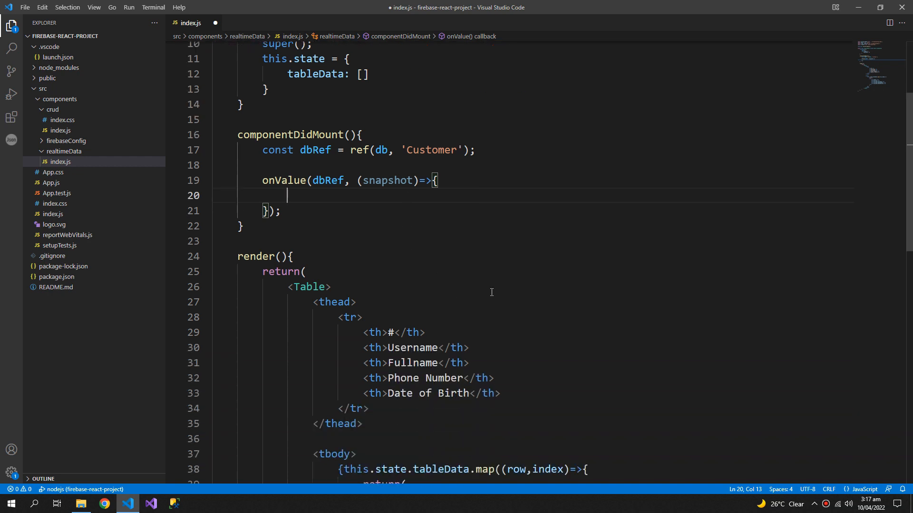
- Declare an empty records array and loop snapshot children, storing childSnapshot.key as keyName
scroll(down, 3)
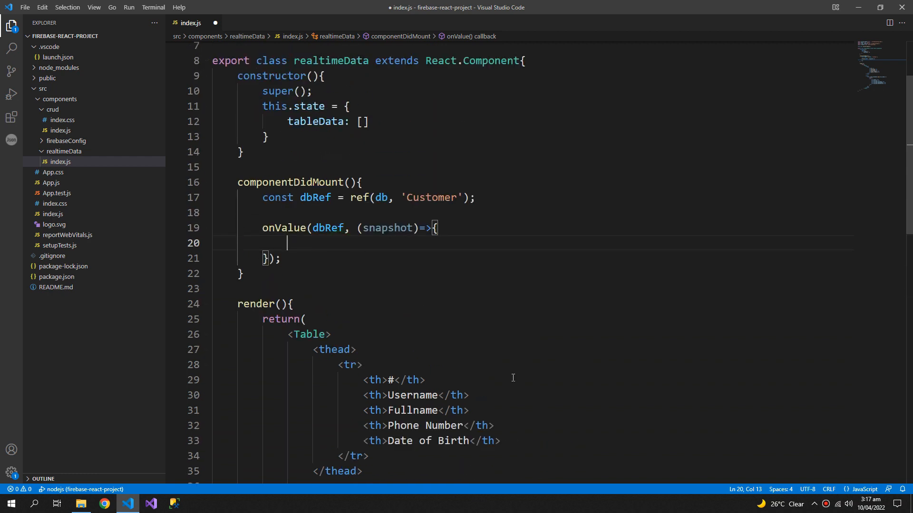
text(let records =)
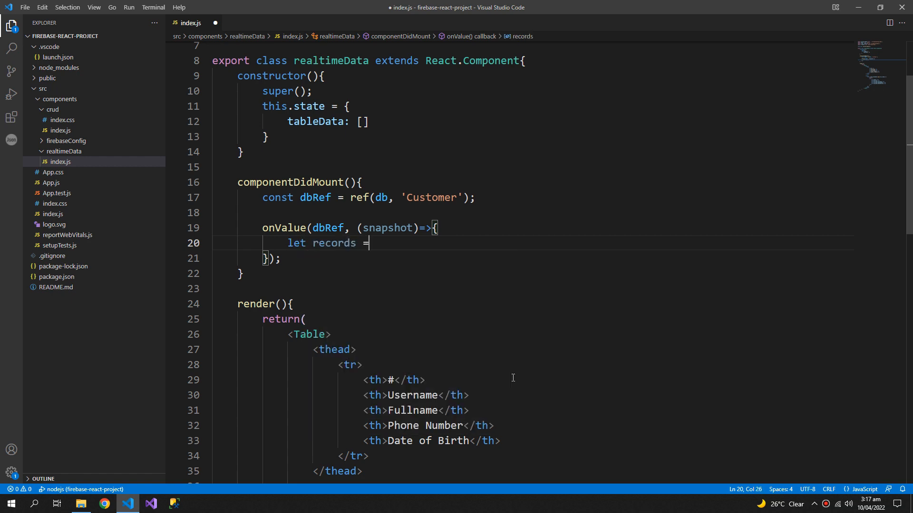
text([])
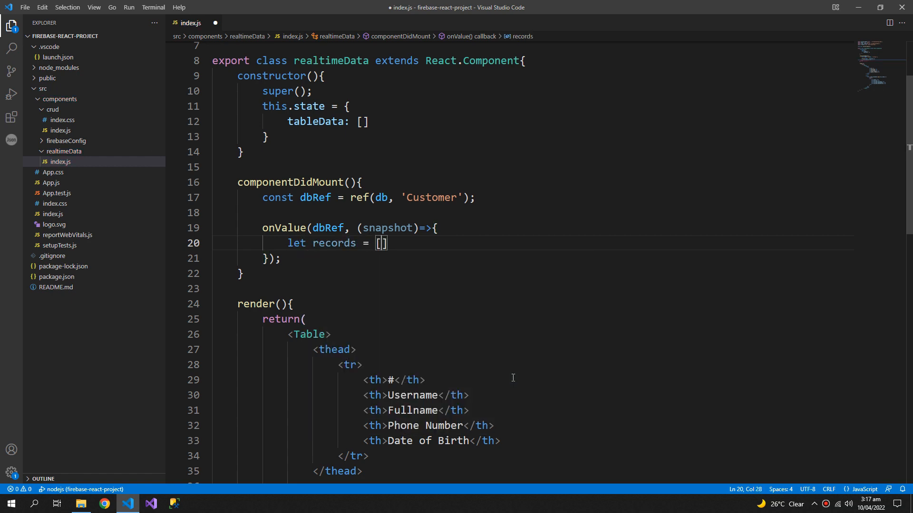
text(snapshot)
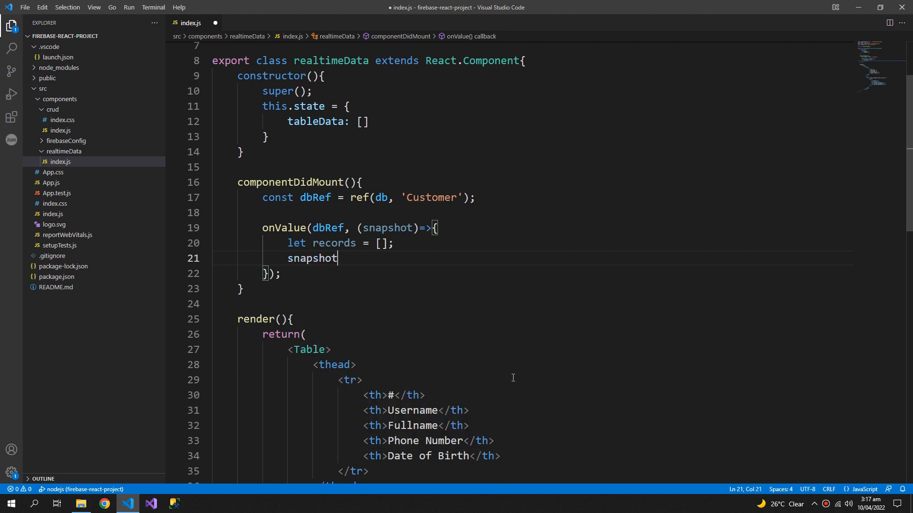
text(.forEach)
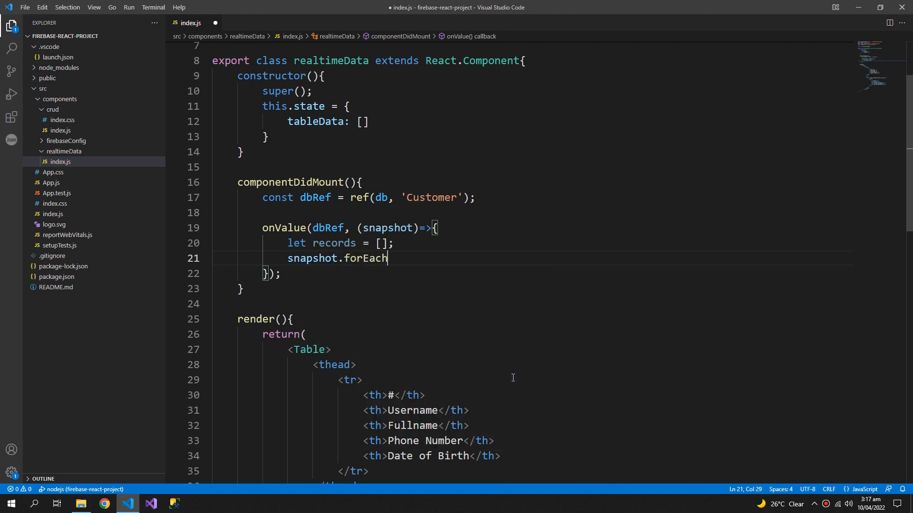
text((chi)
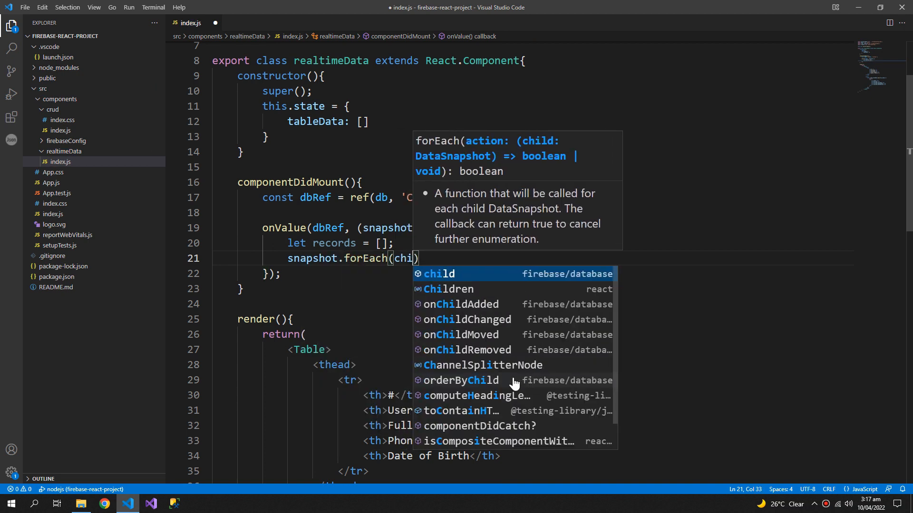
text(ldSnapshot=)
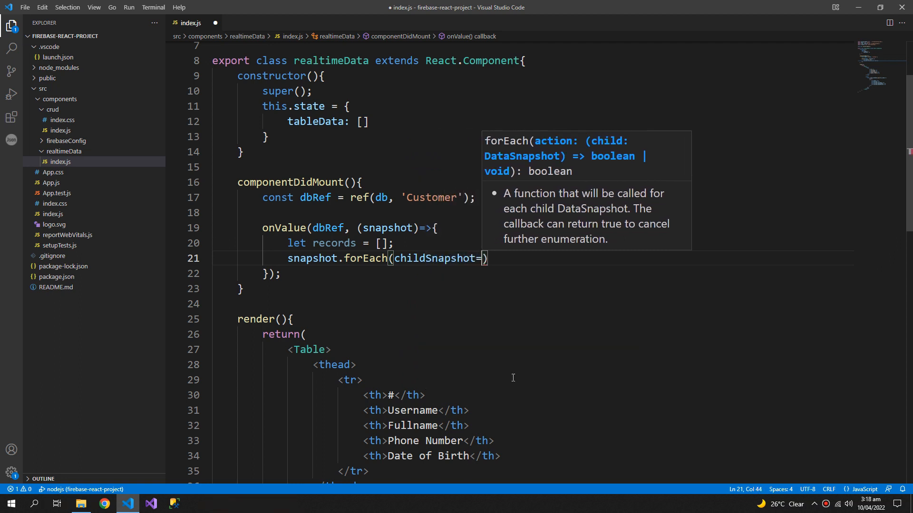
text({)
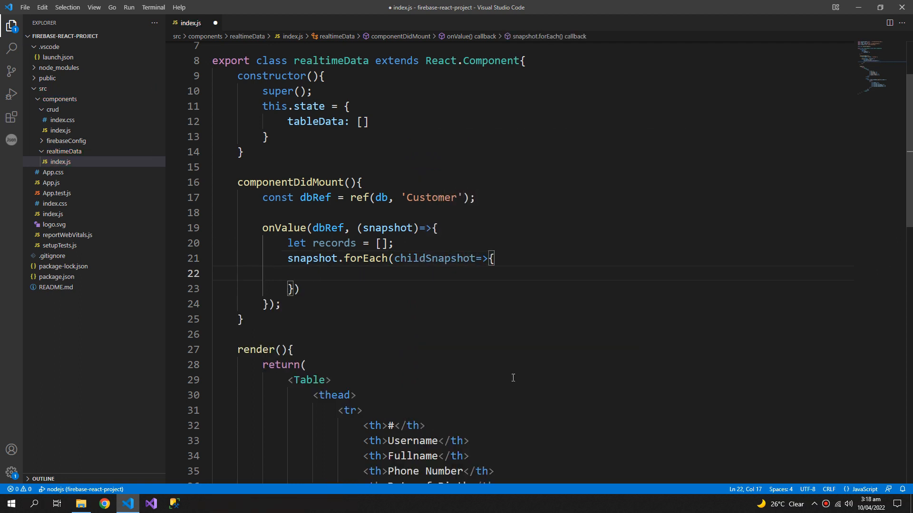
text(le)
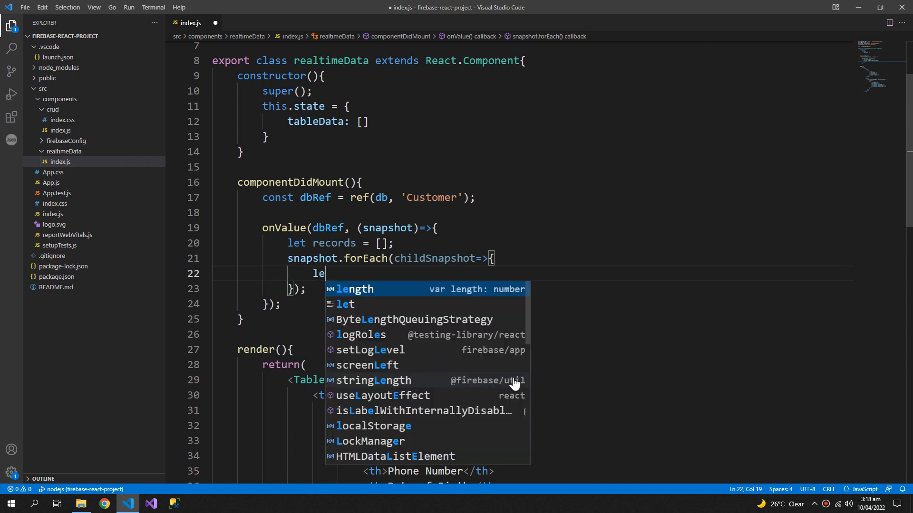
text(keyName = childSnapshot)
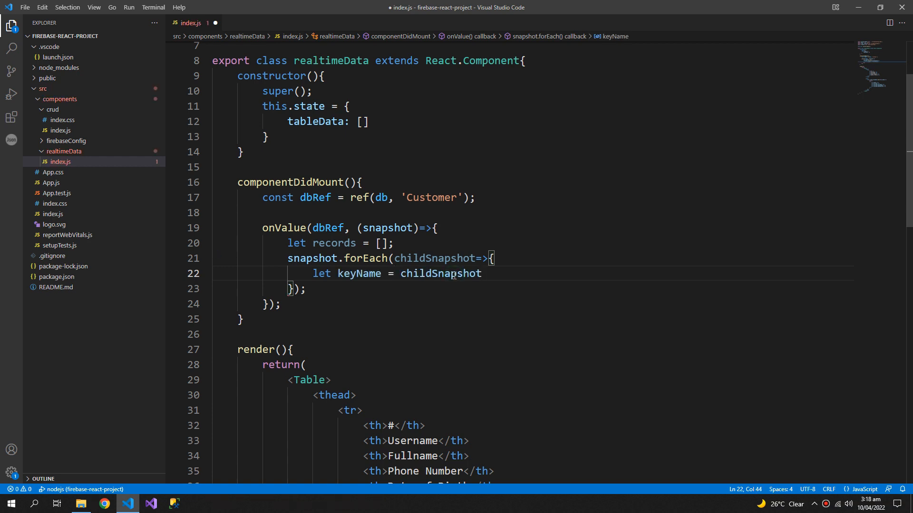
text(.key)
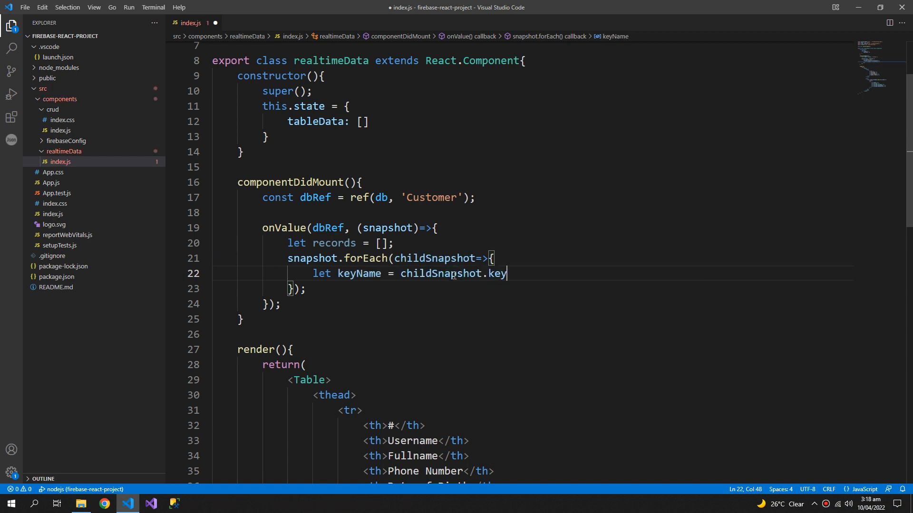
key(Enter)
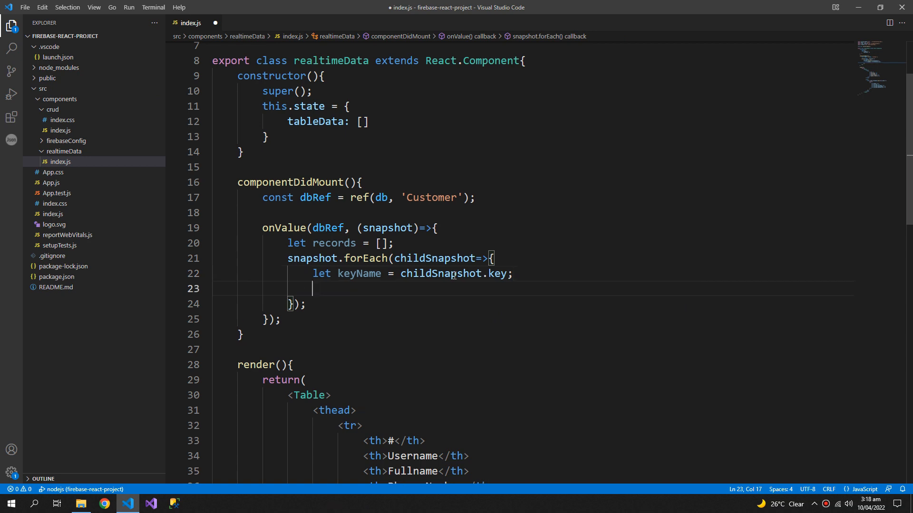
- Read each child's data with childSnapshot.val() and push {"key": keyName, "data": data} into records
text(let data =)
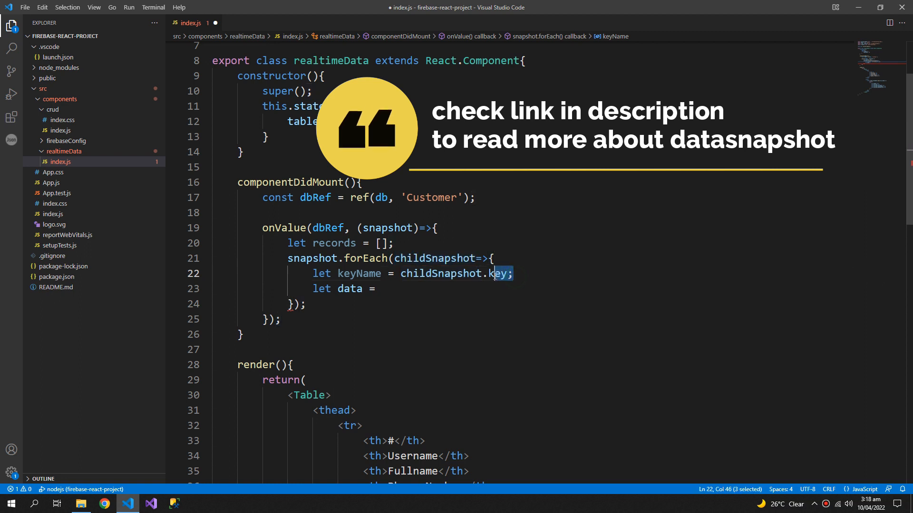
click(517, 274)
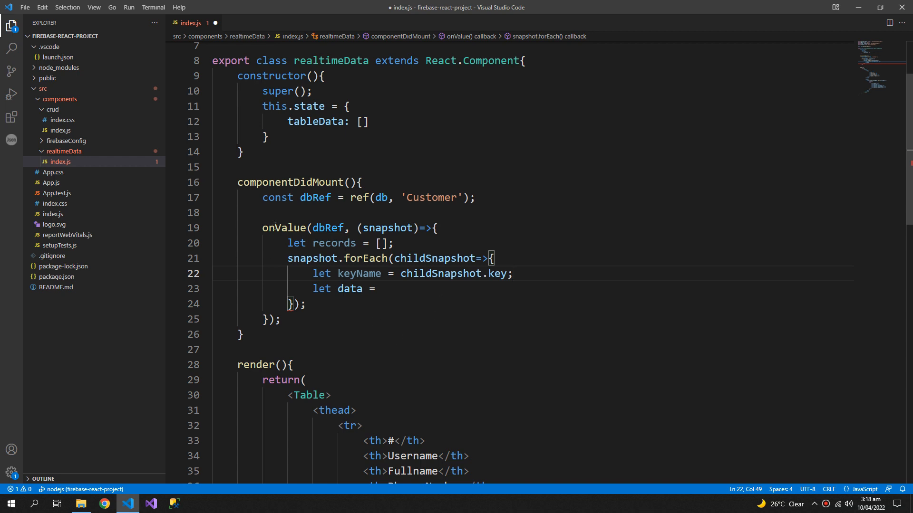
double_click(283, 228)
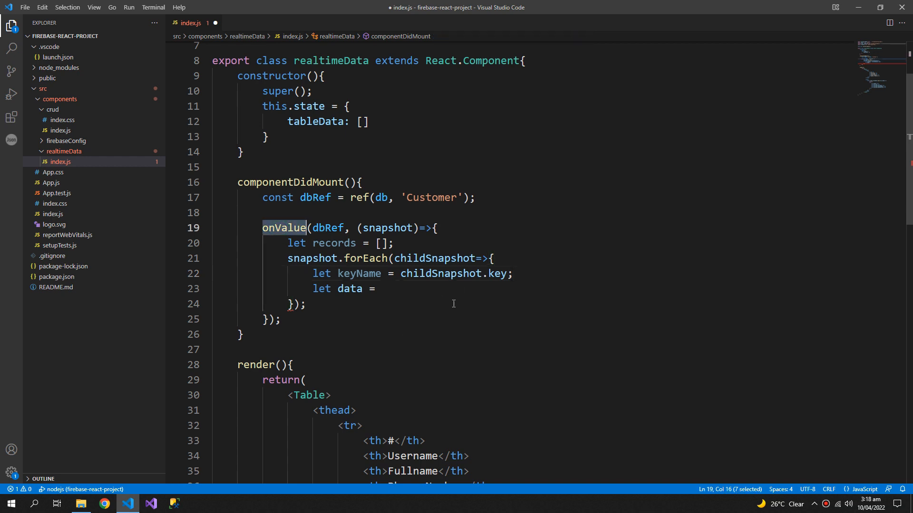
text(childSnapshot.va)
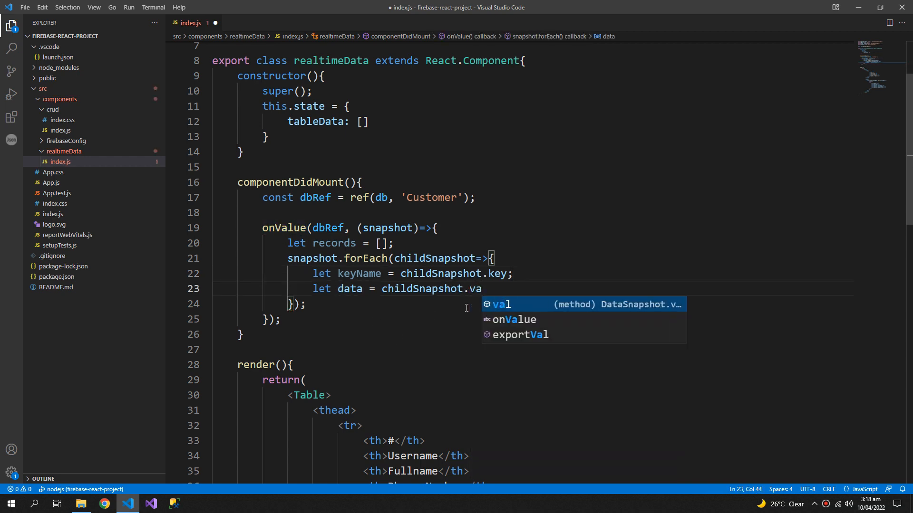
key(Tab)
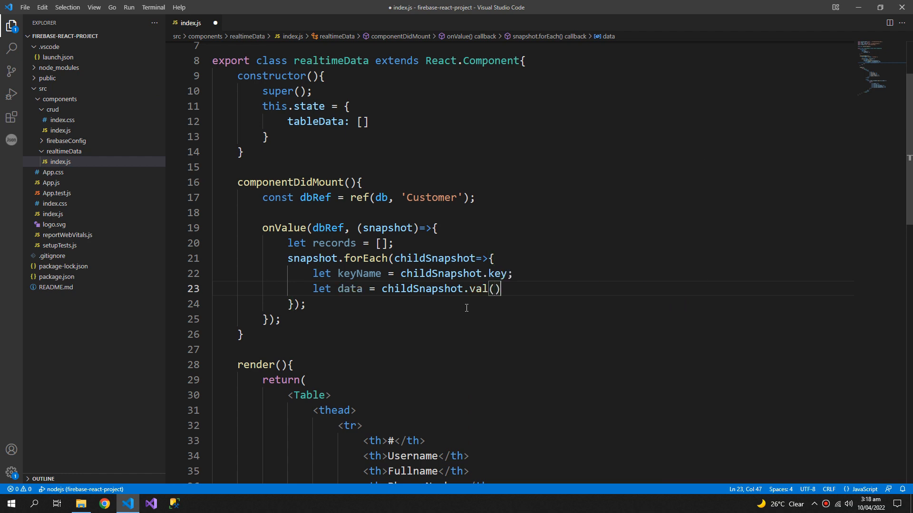
text(;)
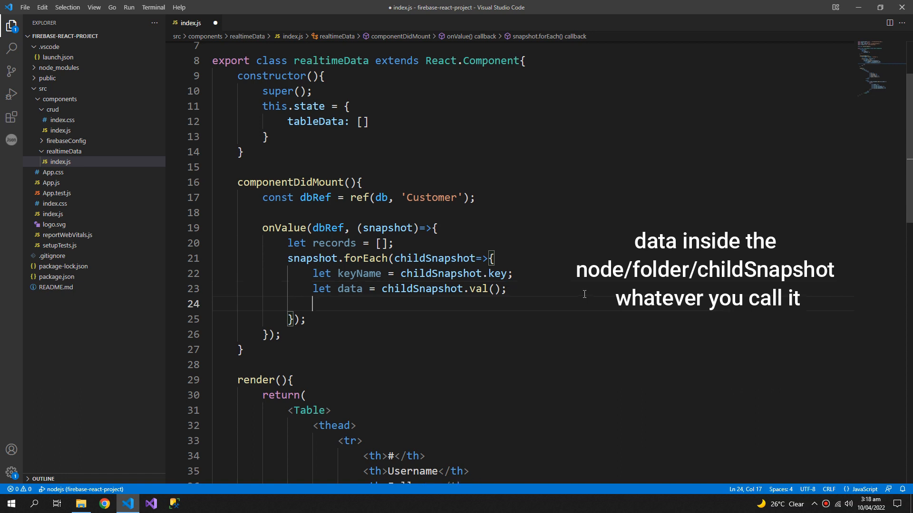
text(records.)
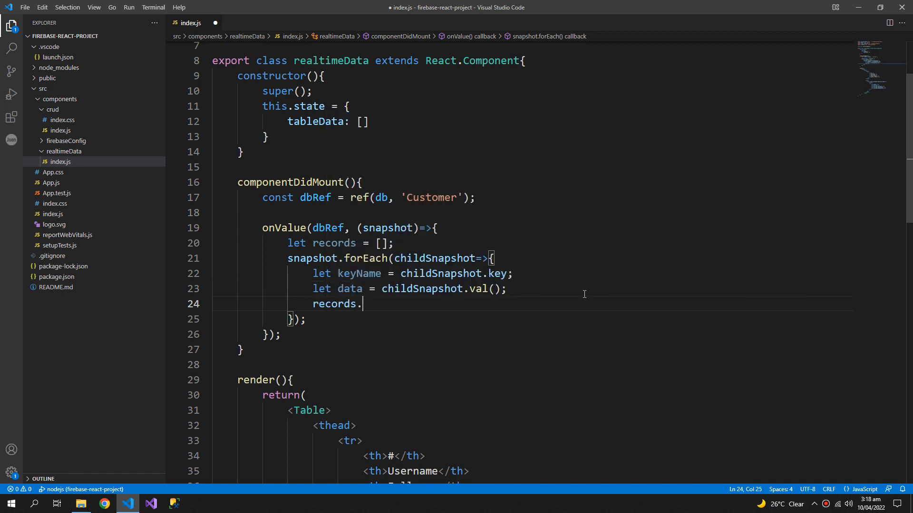
text(push)
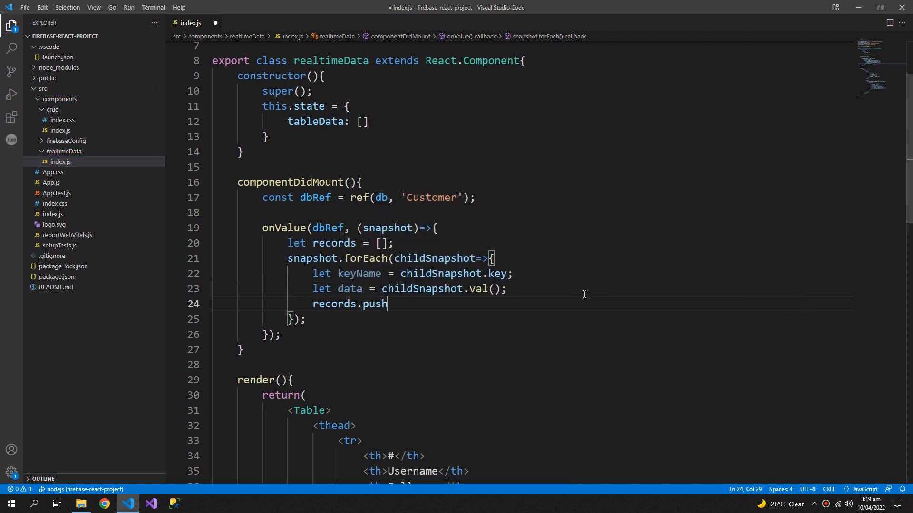
text(({}))
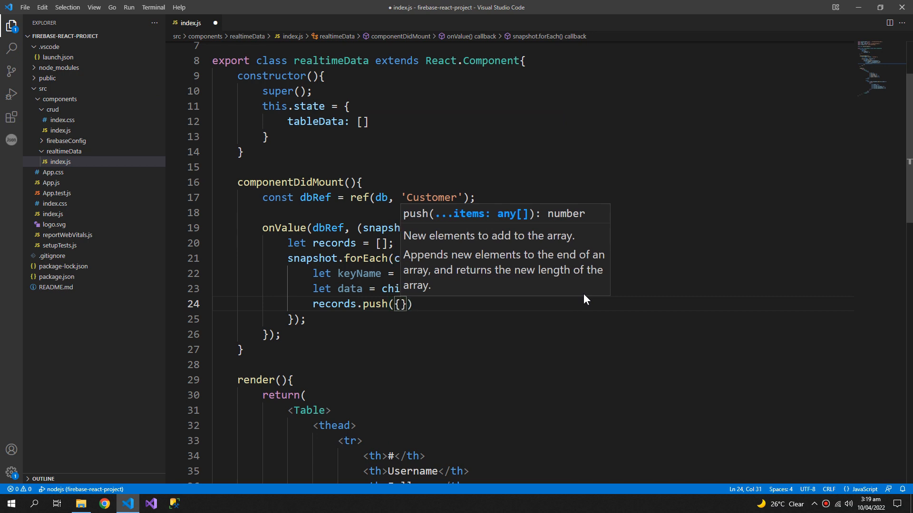
text("key":)
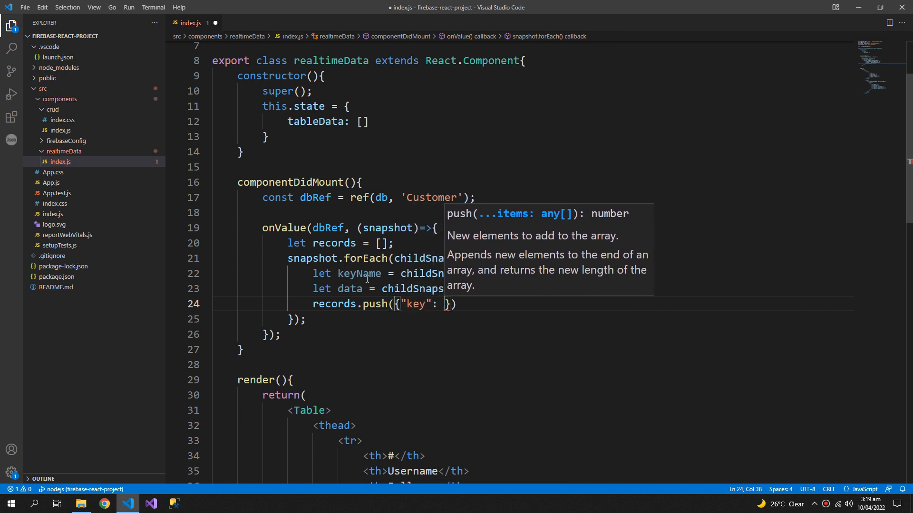
text(keyName)
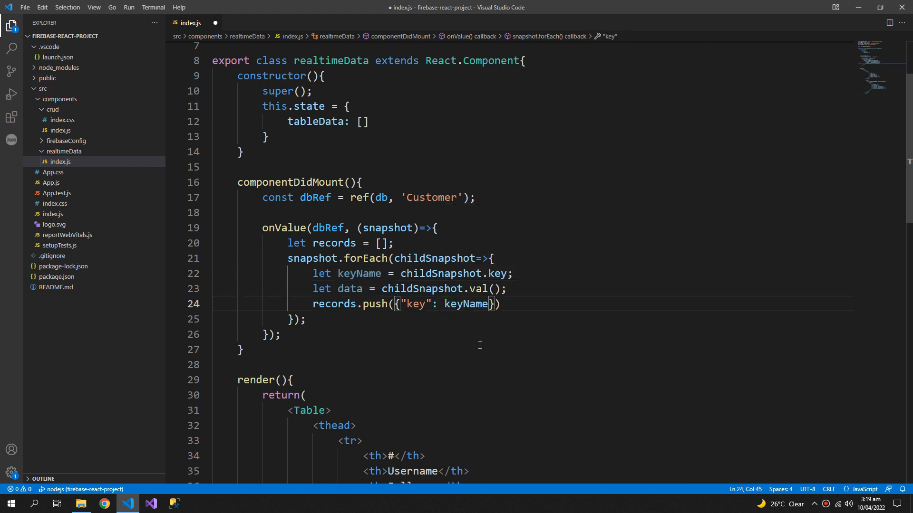
text(, "data")
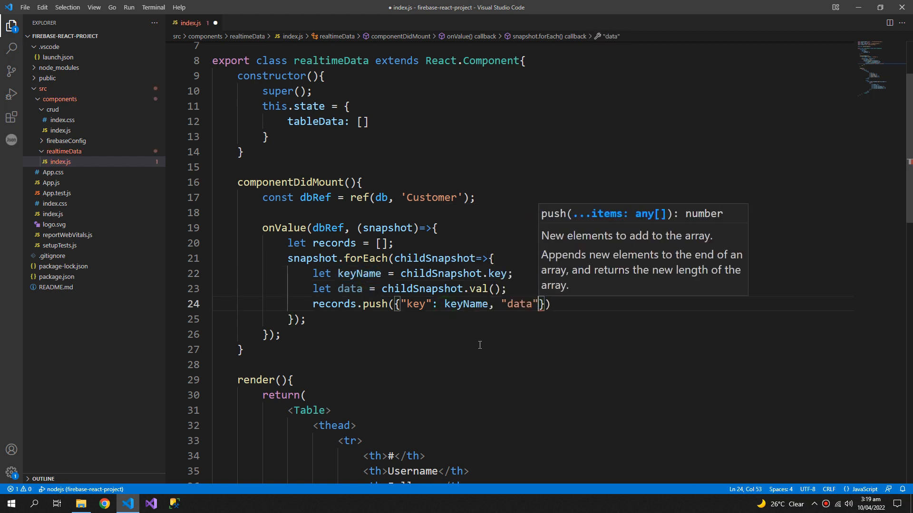
text(:data)
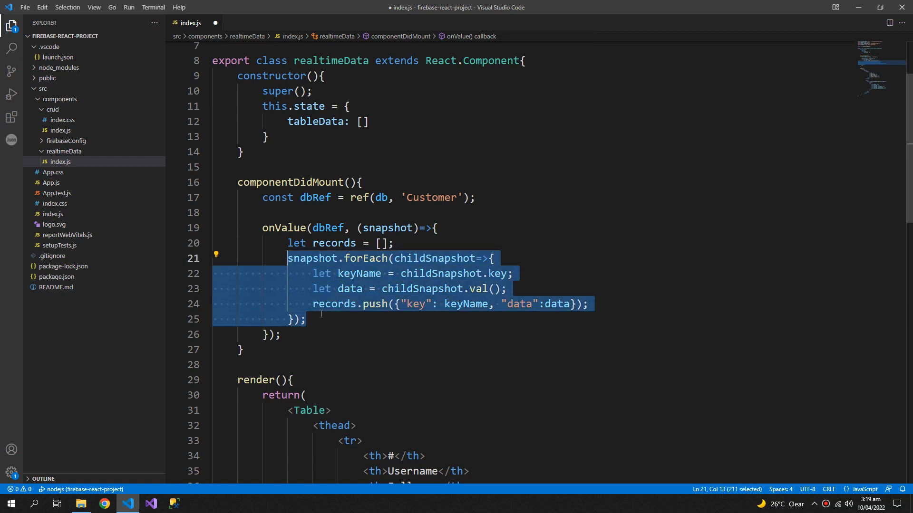
- End the listener callback with this.setState({tableData: records})
text(this.s)
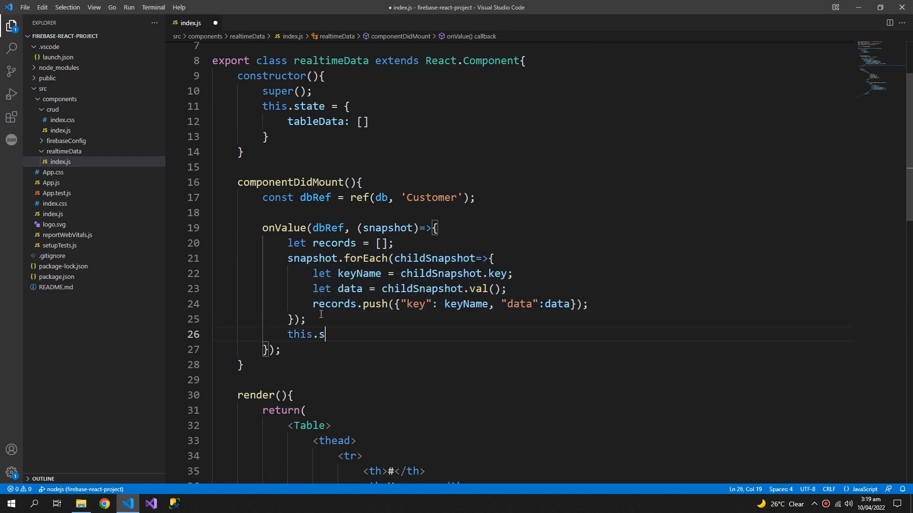
text(etState())
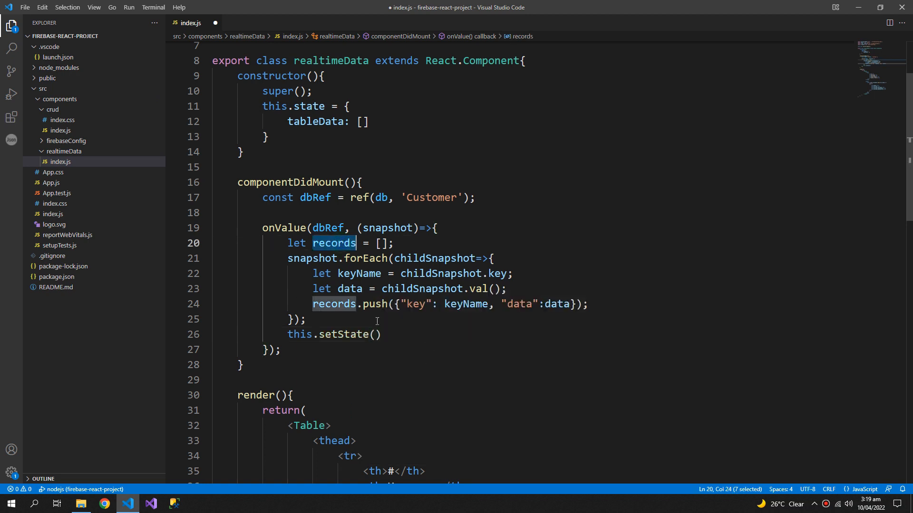
text({)
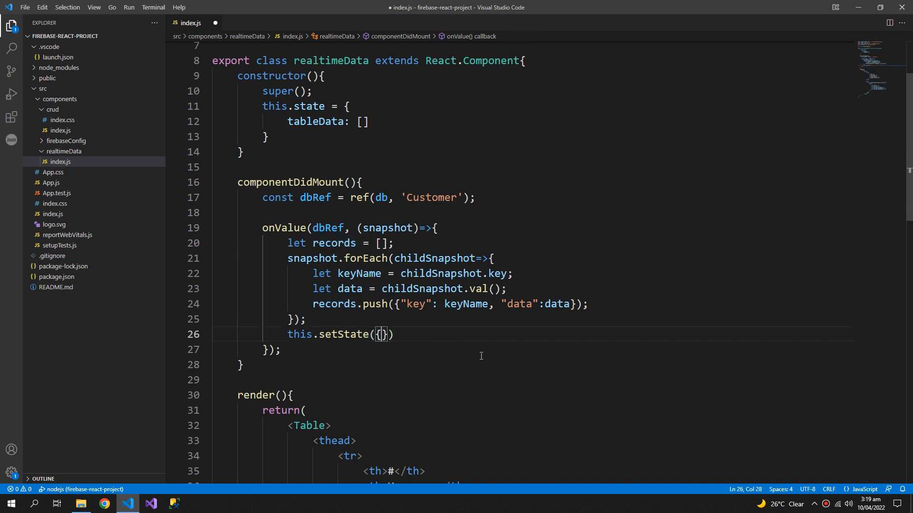
text(tableData: records)
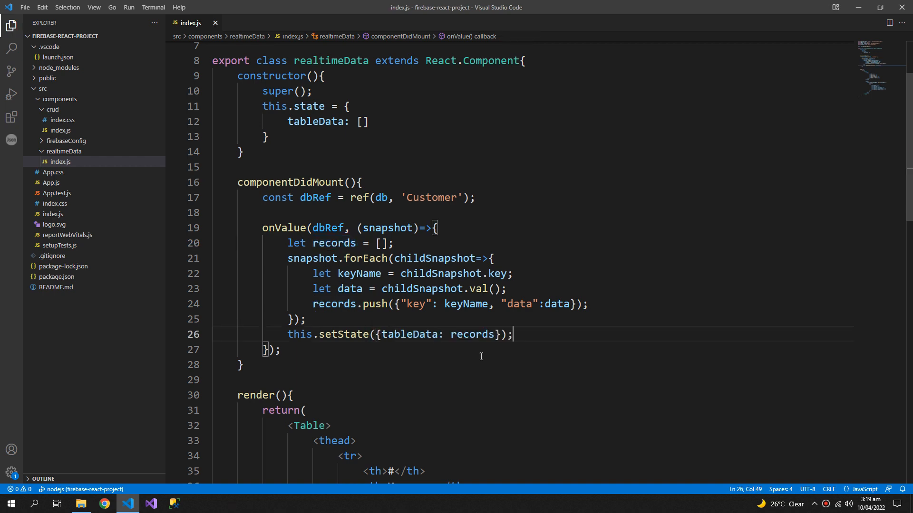
scroll(up, 3)
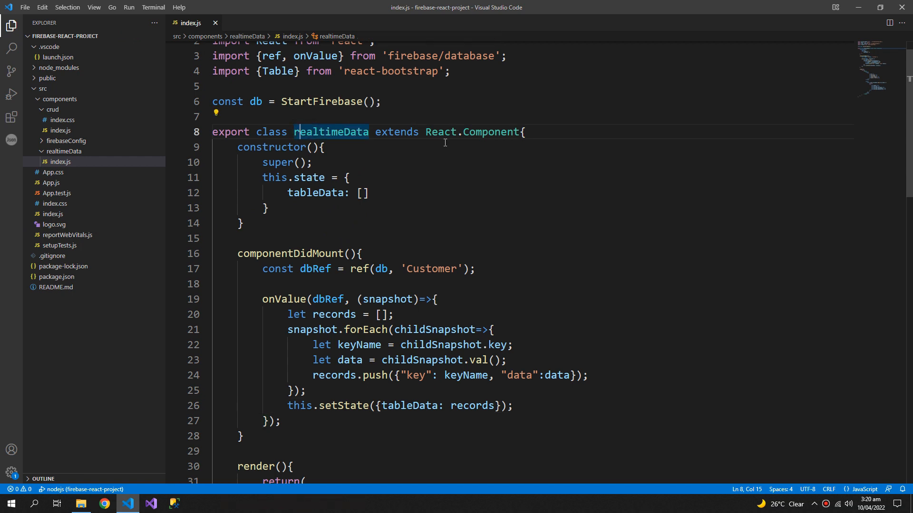
- Capitalise the component class name to RealtimeData
key(Backspace)
text(R)
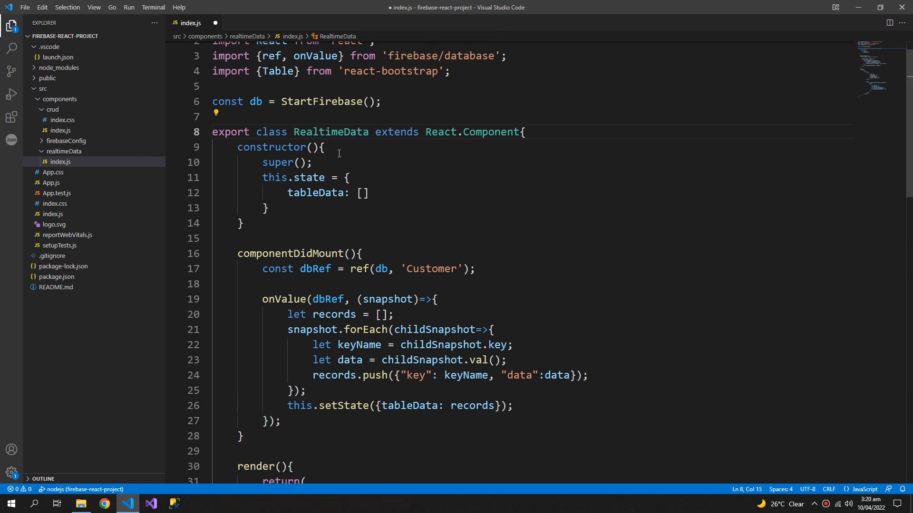
double_click(329, 132)
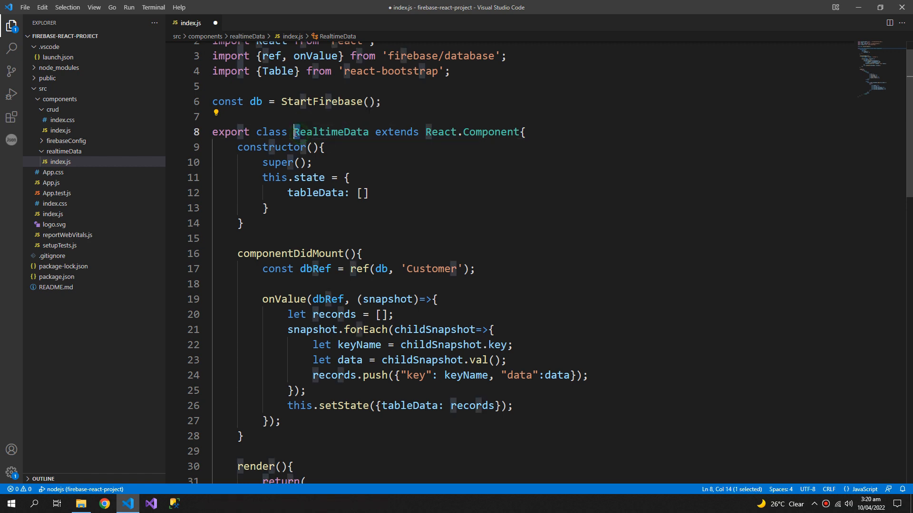
double_click(331, 132)
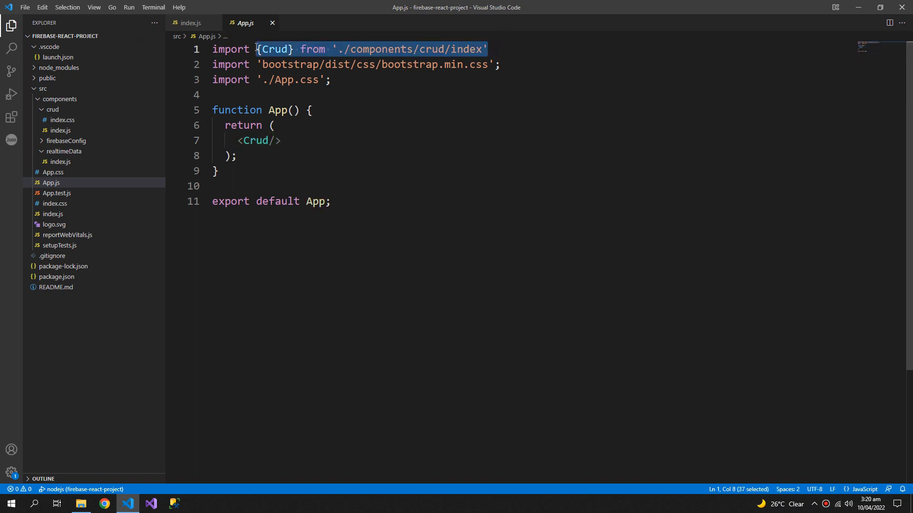
- Import RealtimeData into App.js via autocomplete and start the project running
text(real})
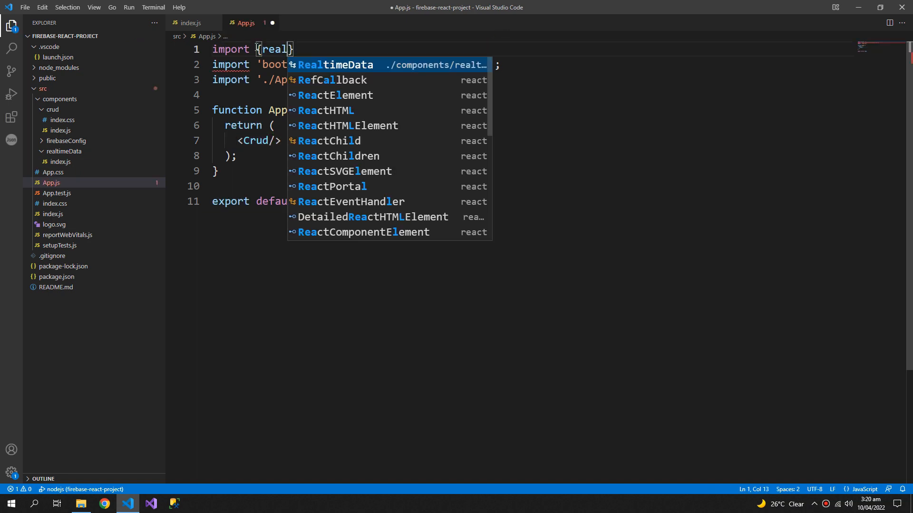
key(Tab)
text(<RealtimeData)
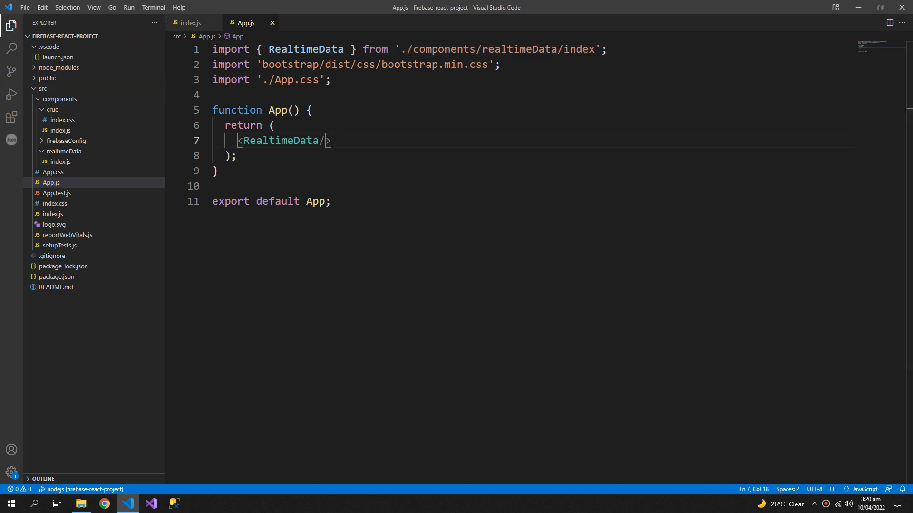
click(129, 7)
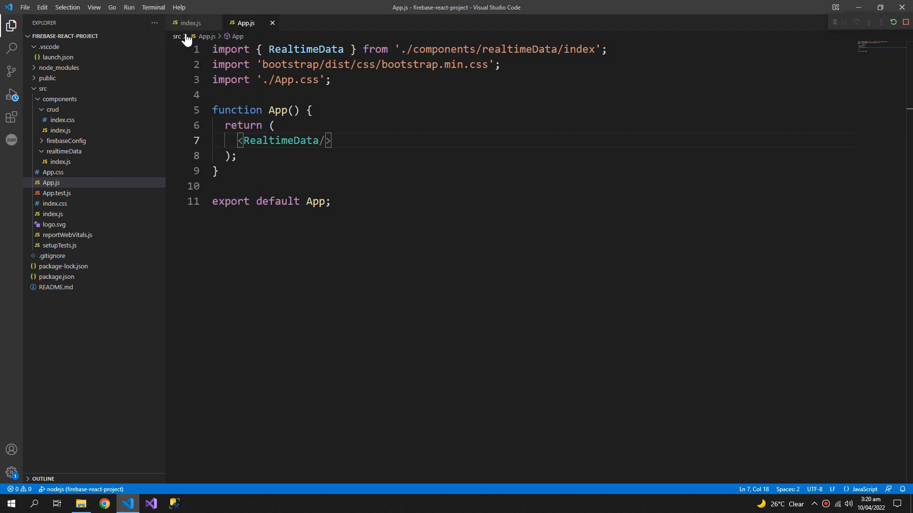
click(192, 23)
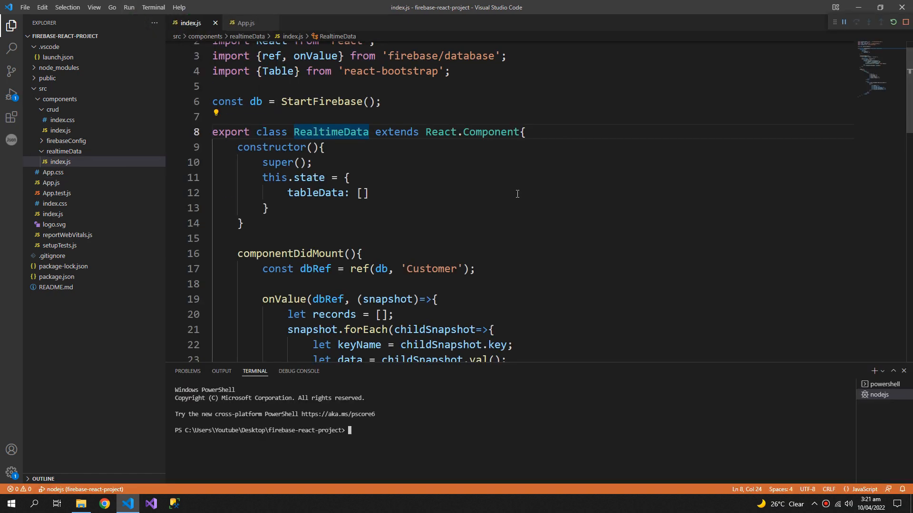
- Run npm start to show the Customer records at localhost:3000, then minimize the browser
text(npm start)
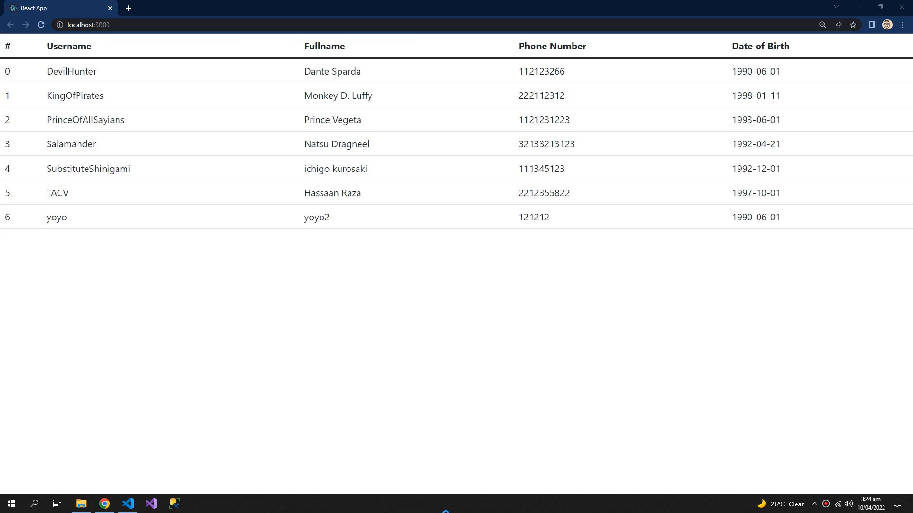
mouse_move(272, 308)
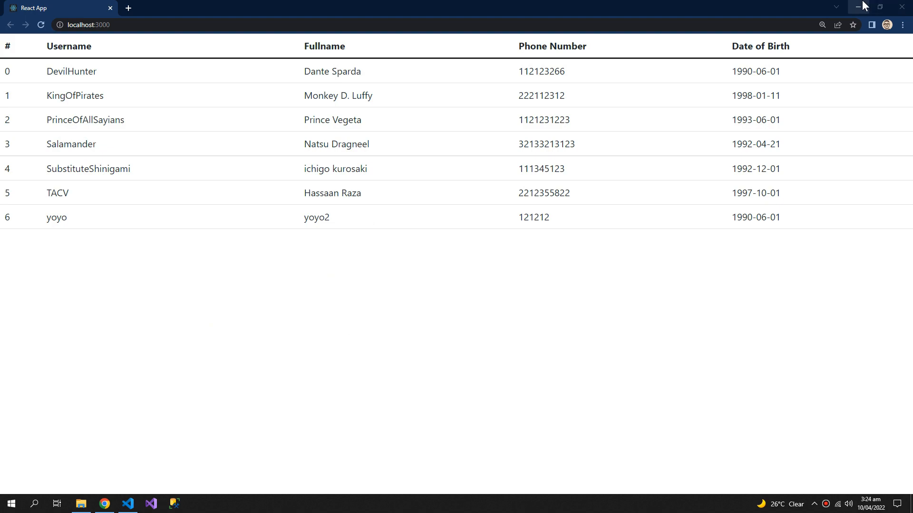
click(128, 504)
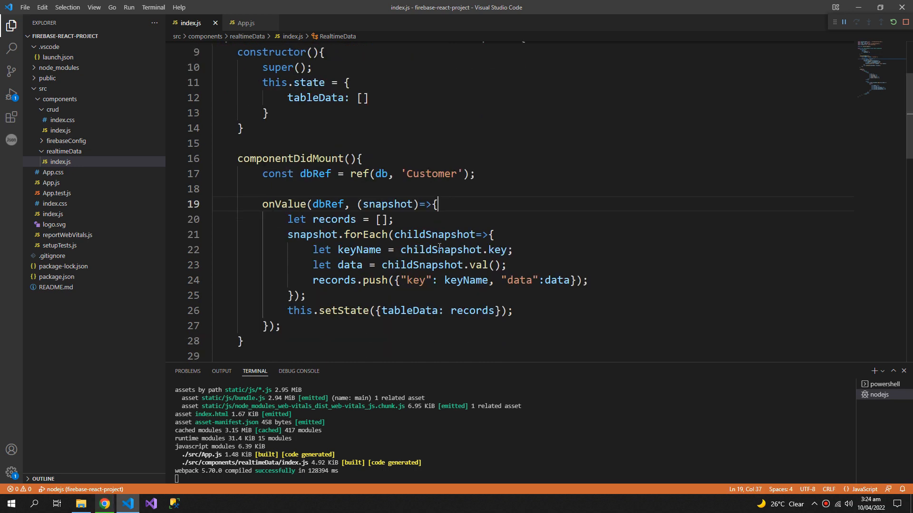
- Give the Table className 'container w-75', bordered, striped and variant 'dark', then view it in Chrome
scroll(down, 3)
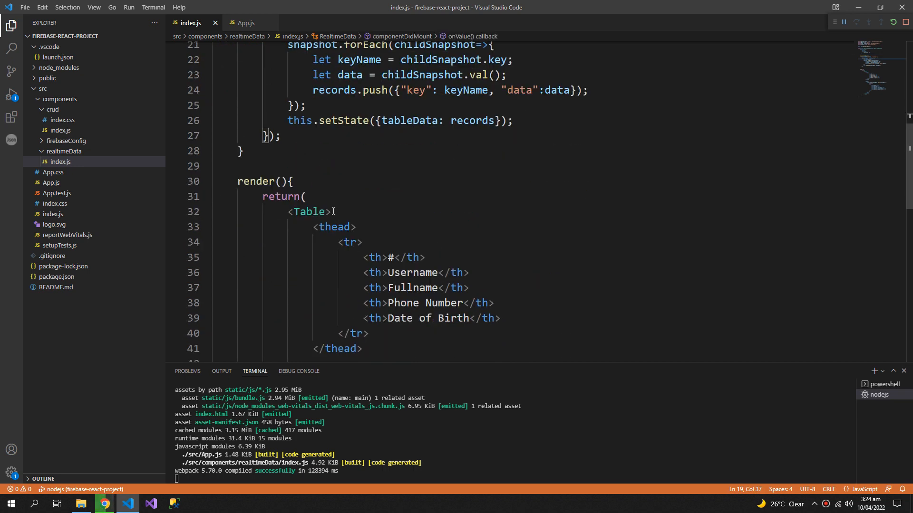
text(className='container w-75' bordered striped variant='dark')
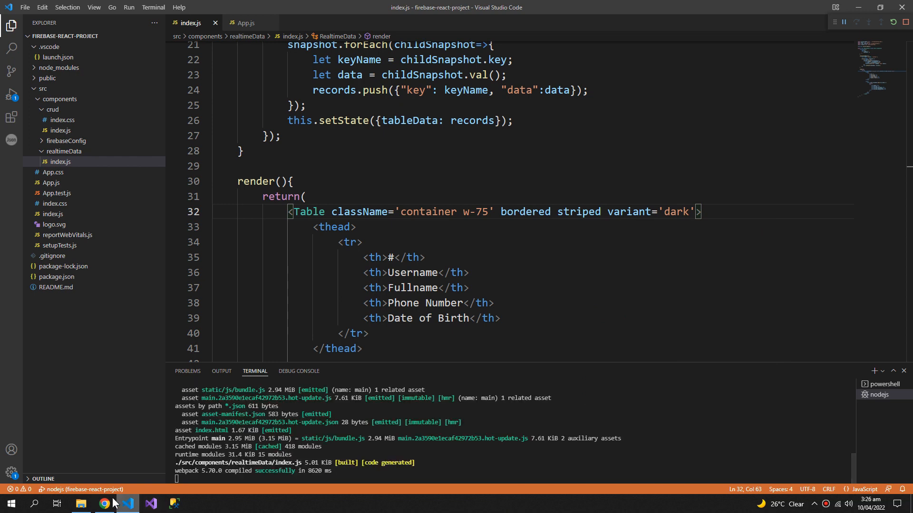
click(104, 503)
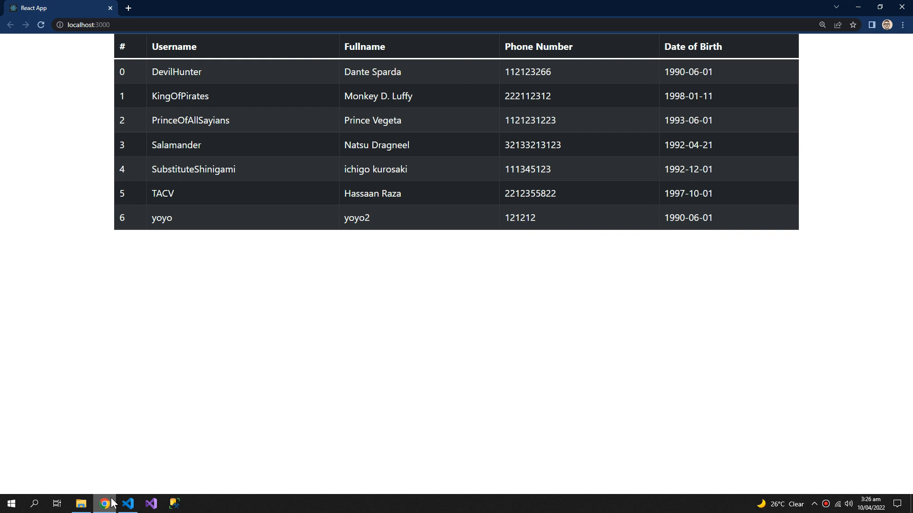
mouse_move(349, 273)
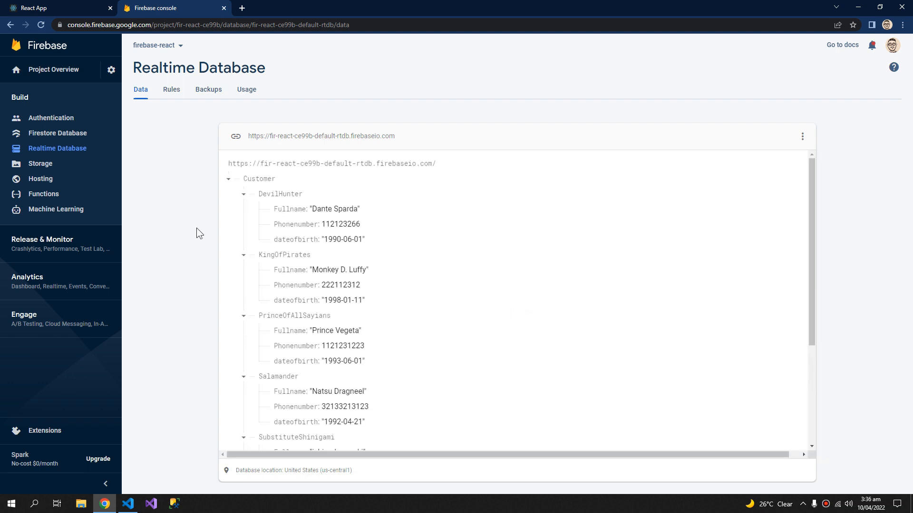
mouse_move(295, 182)
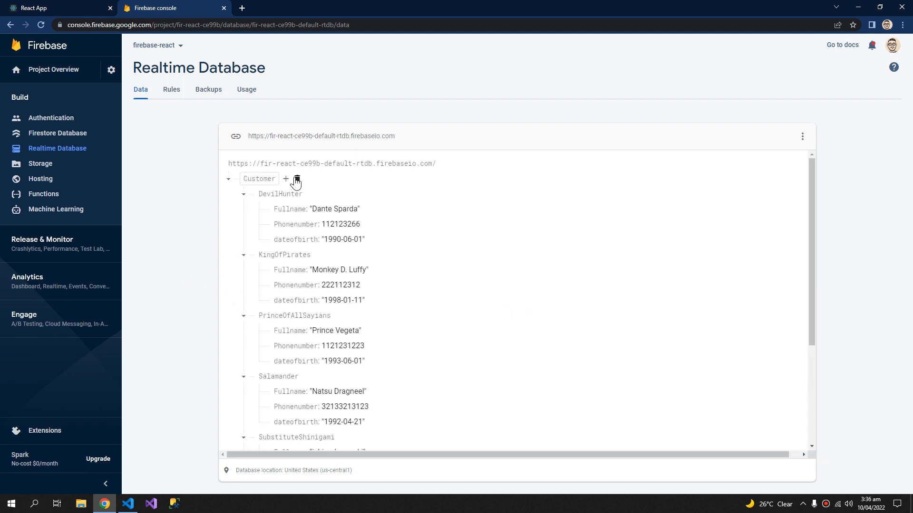
- Start editing DevilHunter's dateofbirth in Firebase, then switch to the React App tab
click(285, 179)
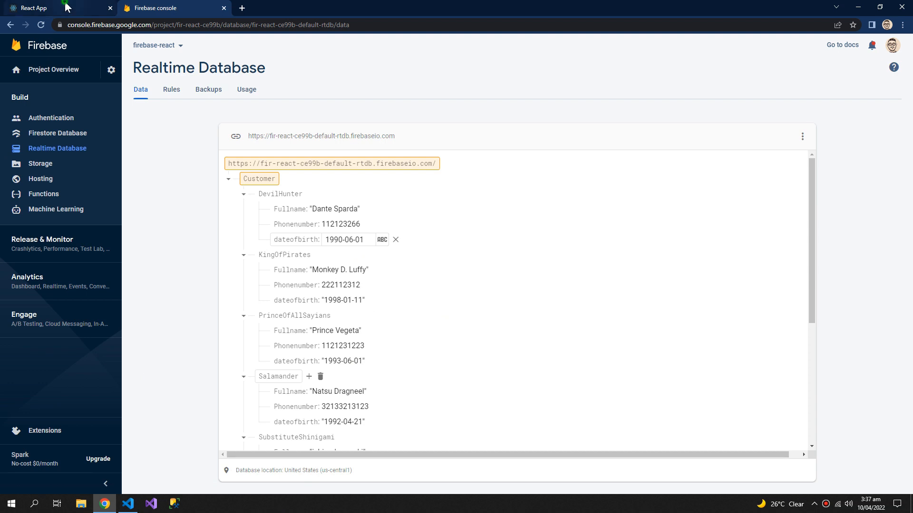
click(58, 8)
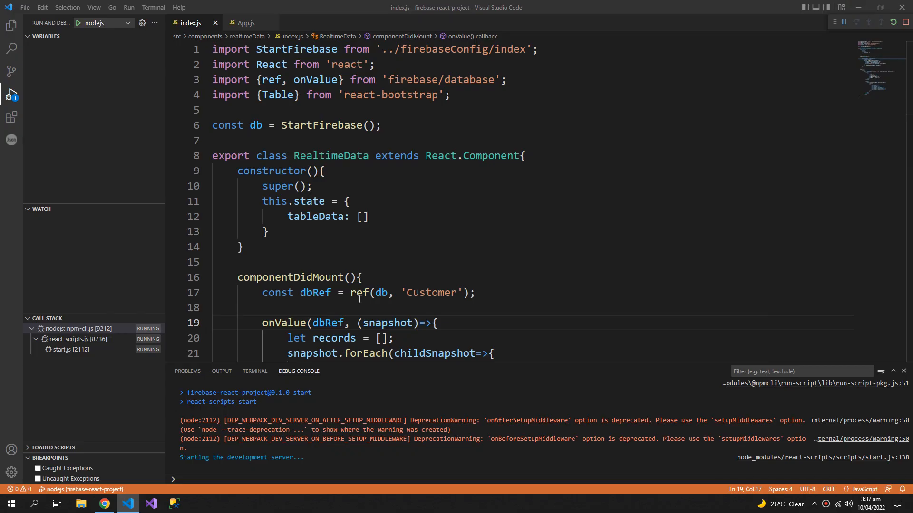
- Number rows with {index+1} and add key={index} to each tr
scroll(down, 3)
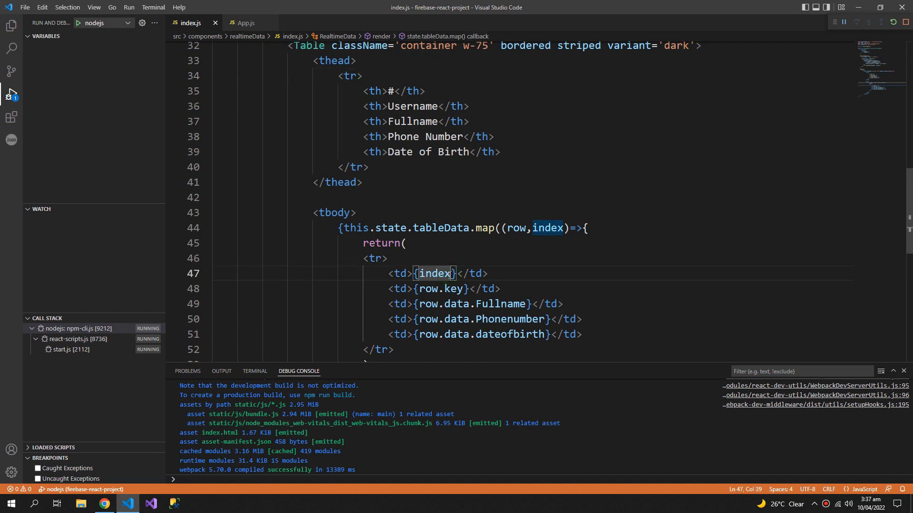
text(+1)
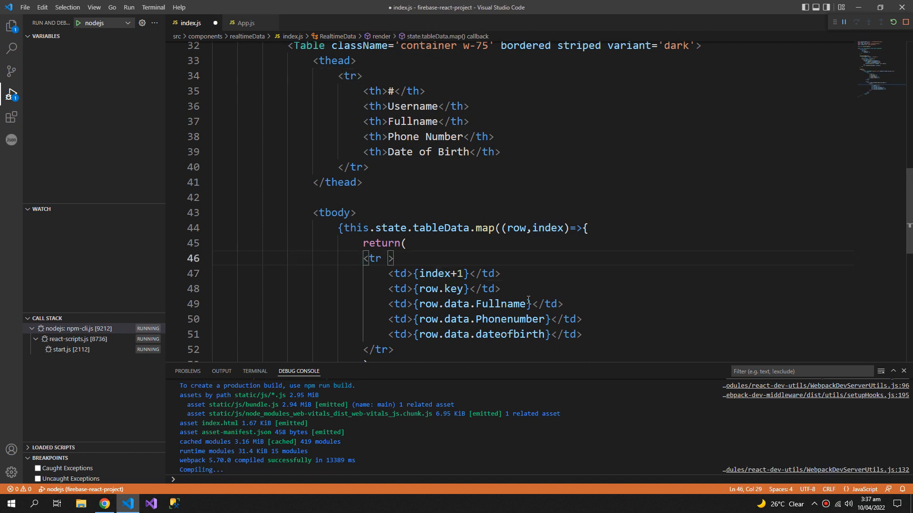
text(key)
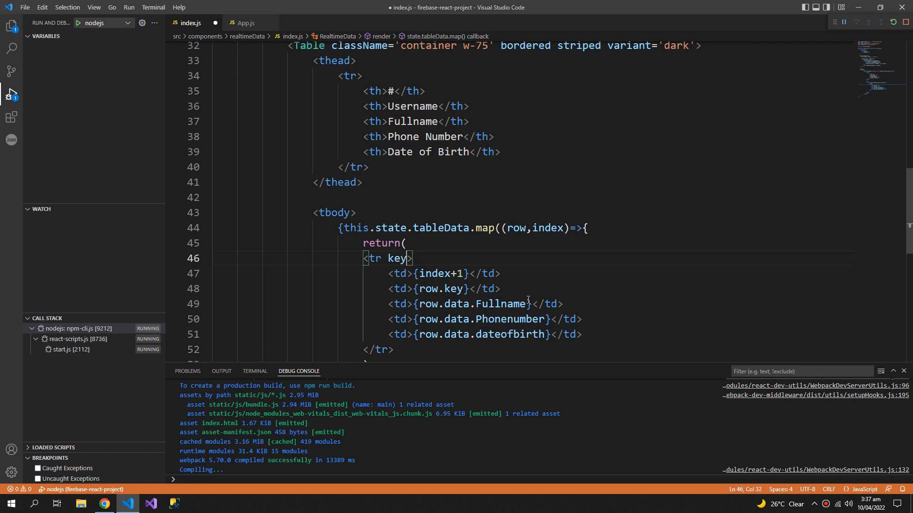
text(={})
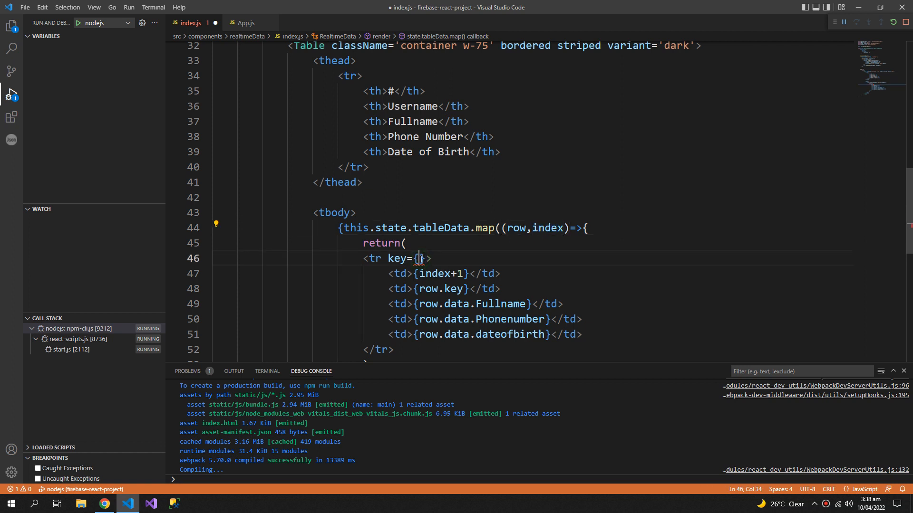
text(index)
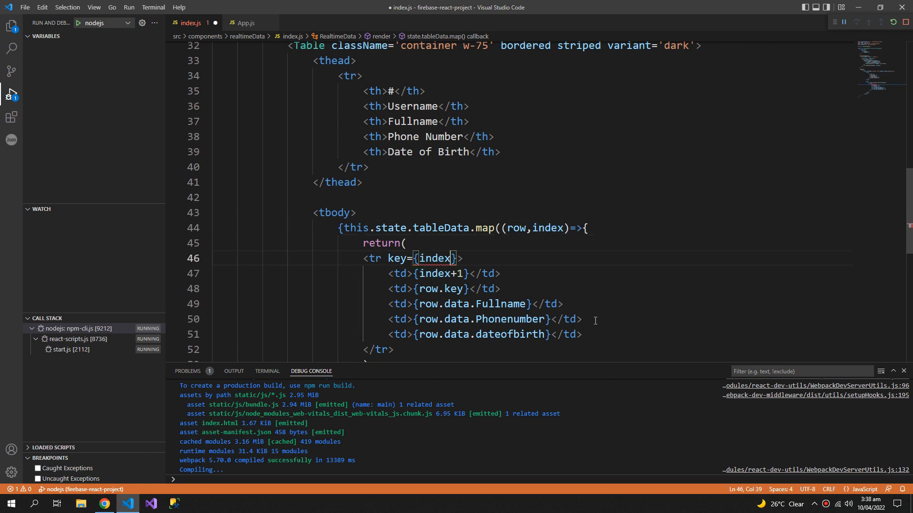